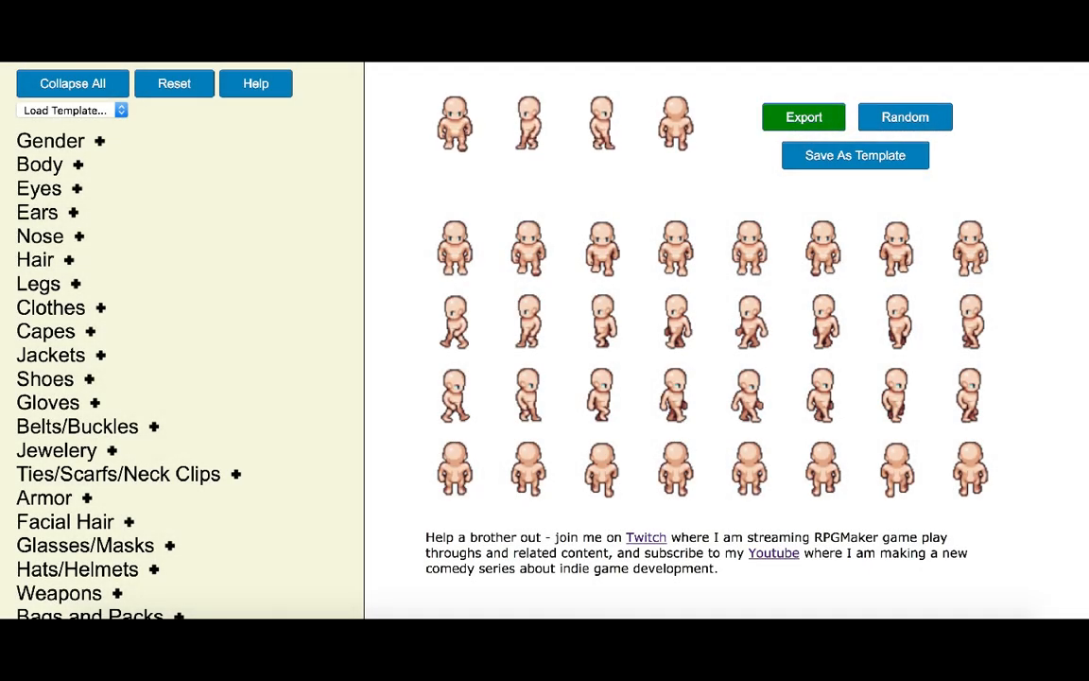
mouse_move(312, 205)
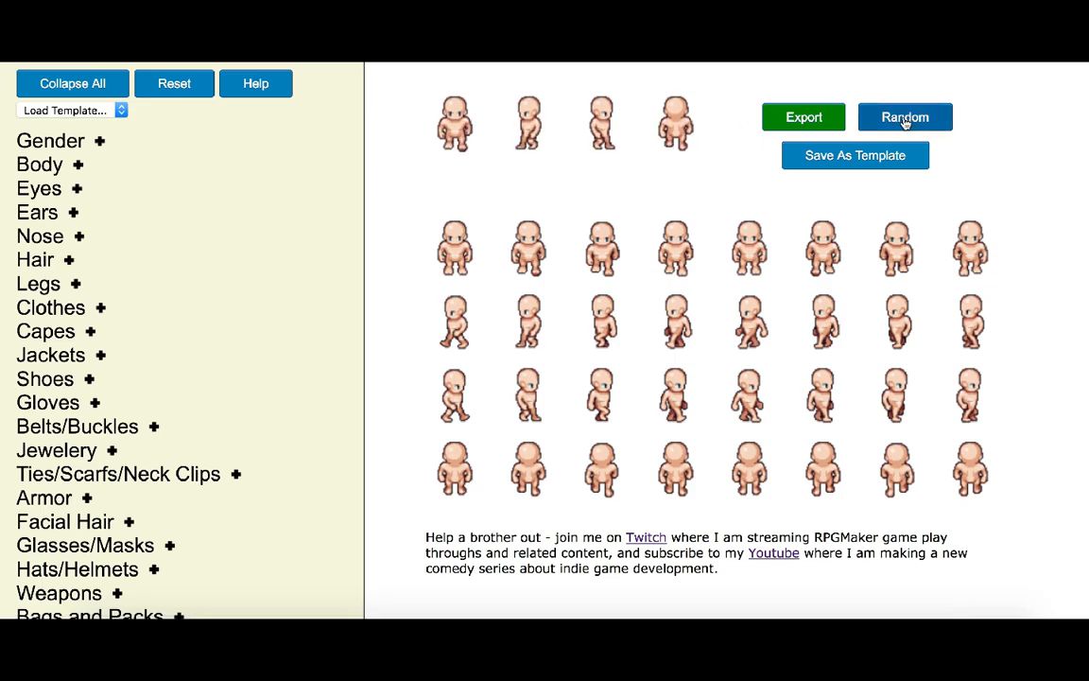
Step: Randomize the character three times until a green-haired figure in a purple top appears
left_click(905, 117)
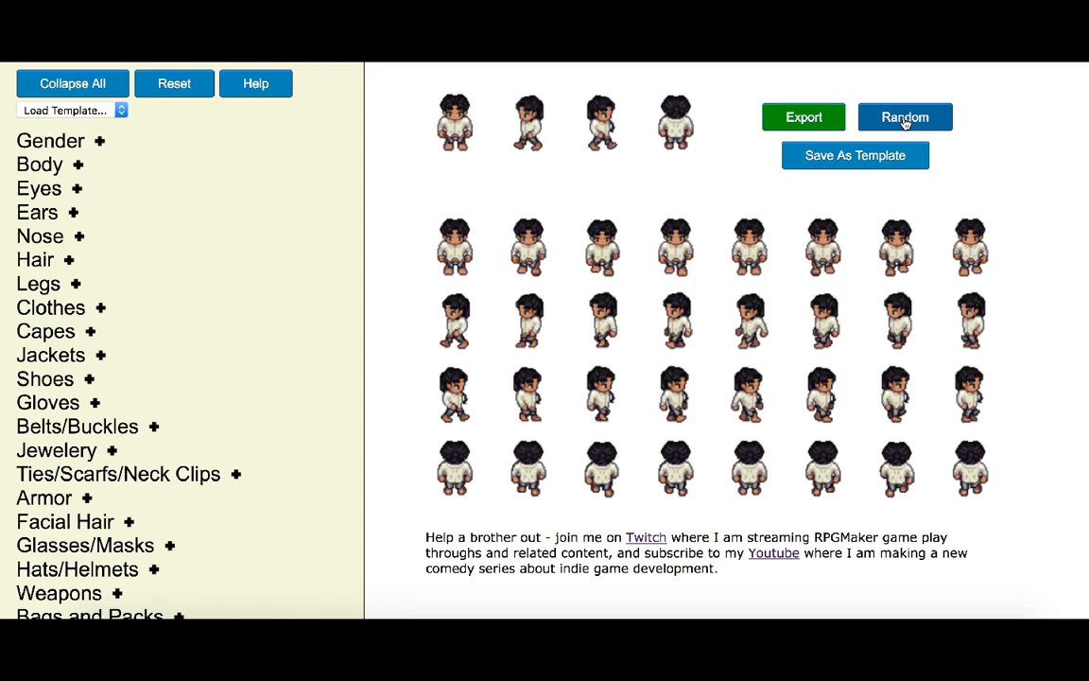
left_click(905, 116)
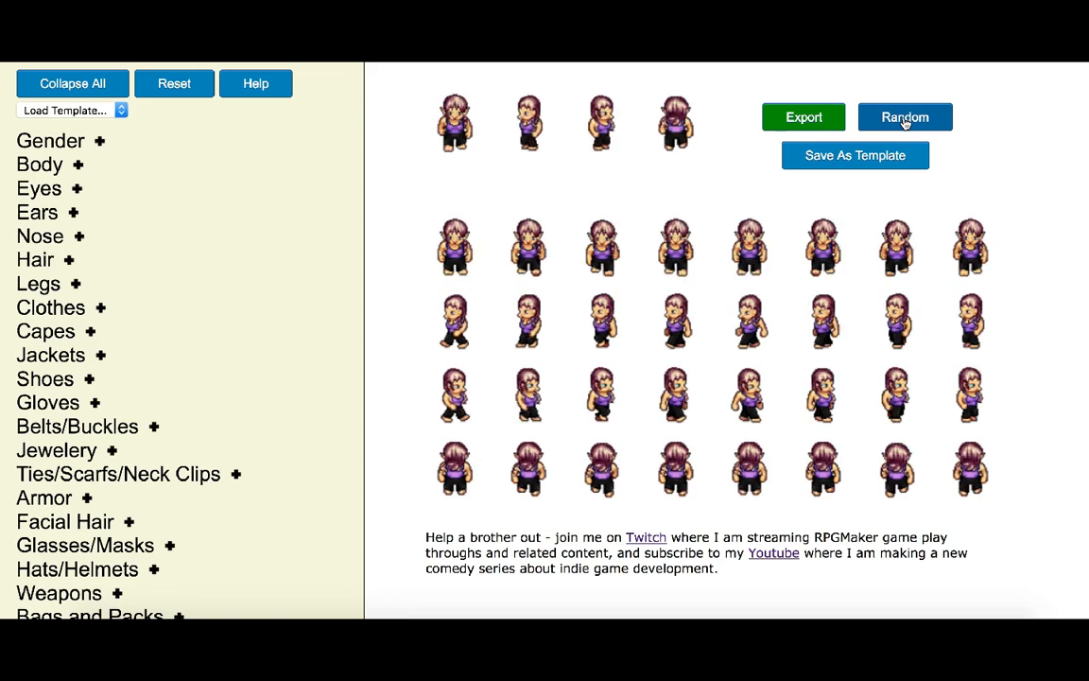
left_click(905, 116)
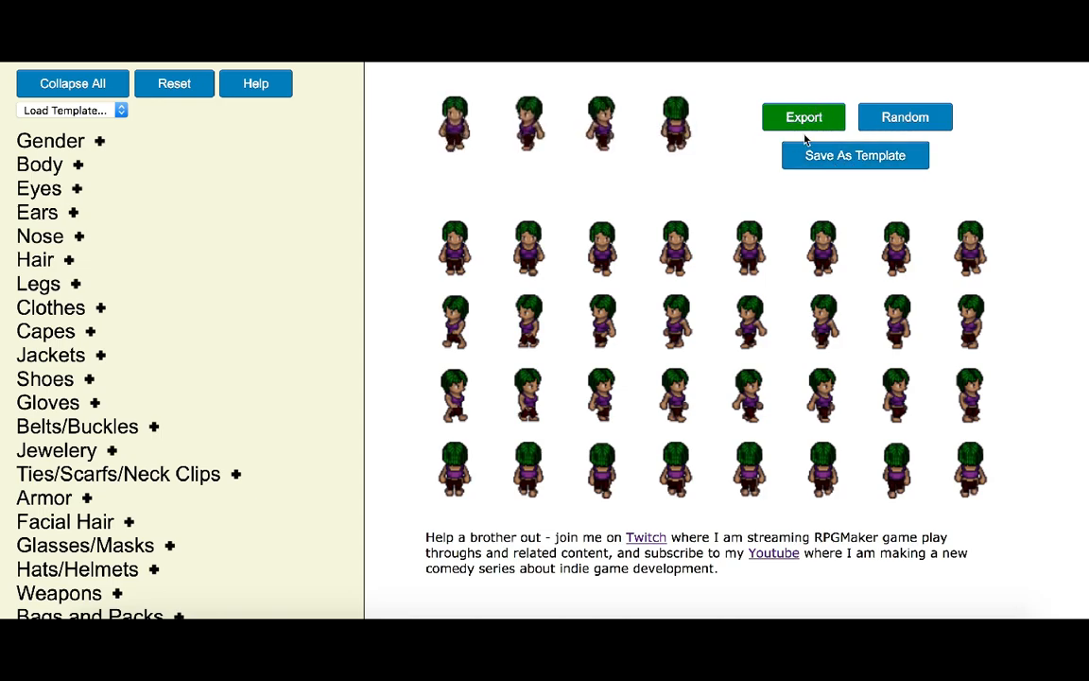
Step: Export the green-haired character's sprite sheet and save it as $Spritesheet%(8).png
left_click(803, 117)
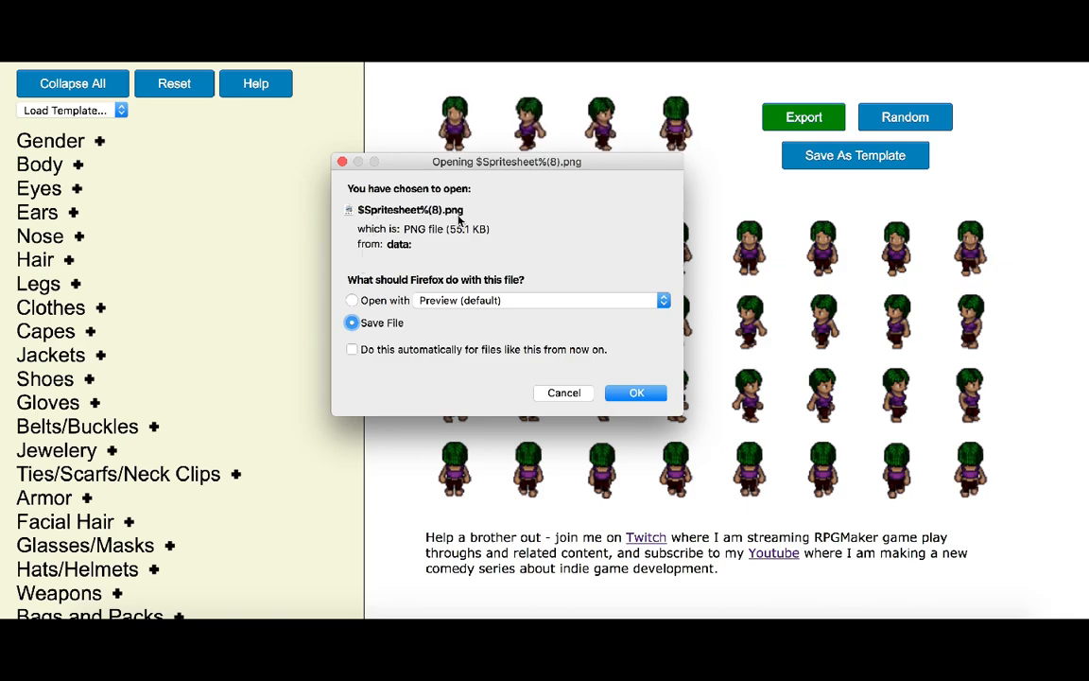
left_click(636, 393)
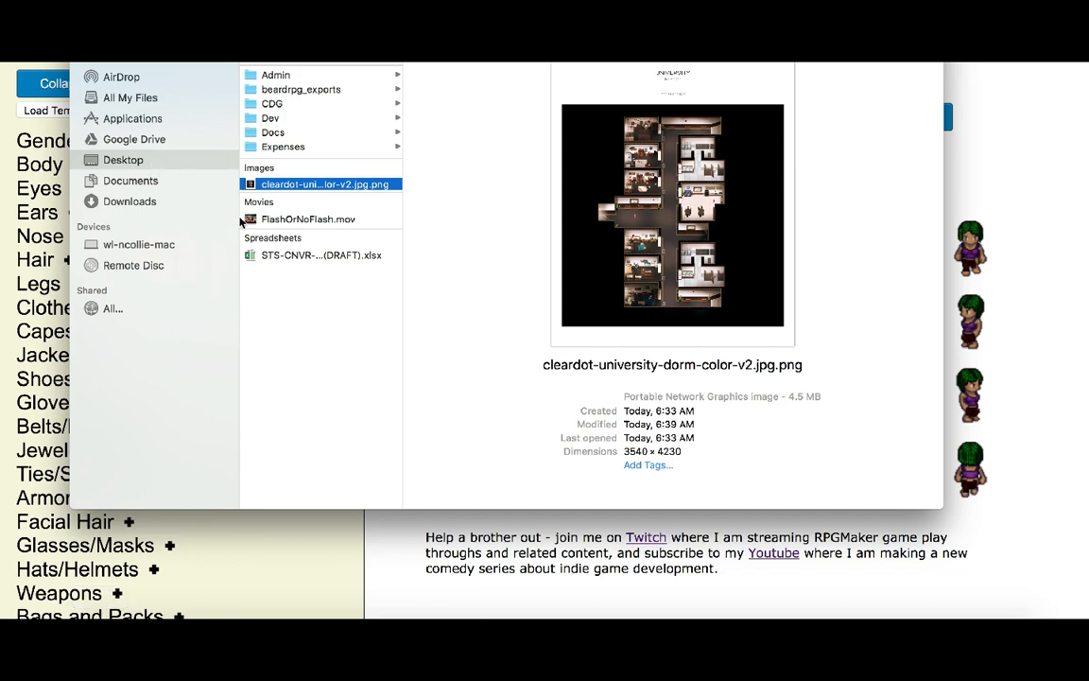
Step: Open $Spritesheet%(8).png from the Downloads folder with Firefox
left_click(129, 202)
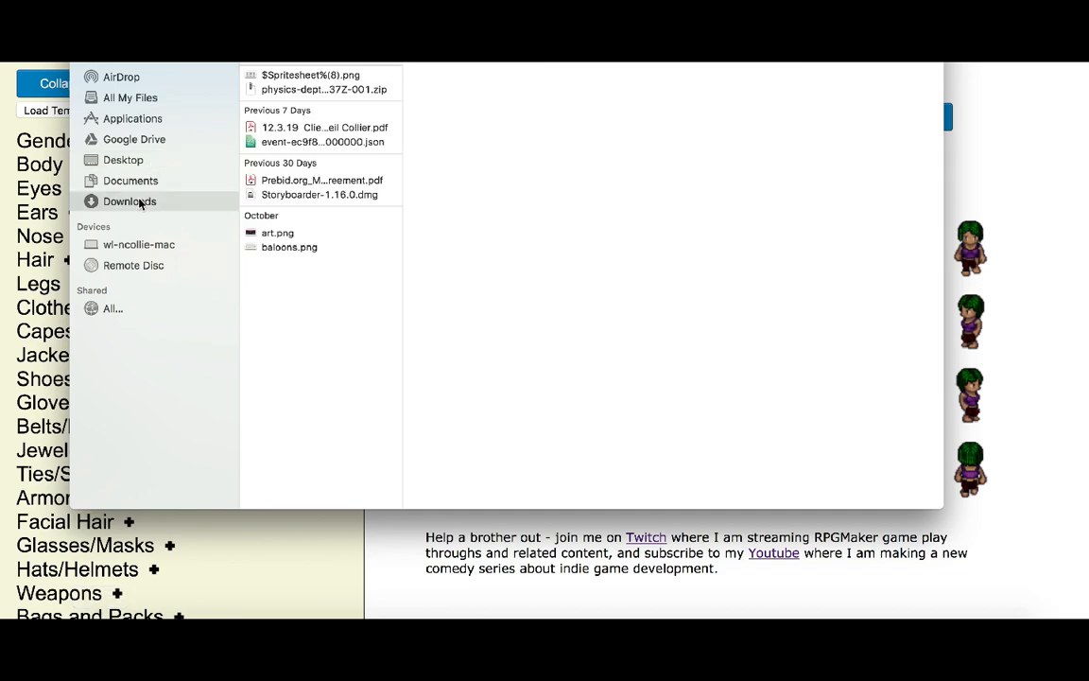
right_click(311, 75)
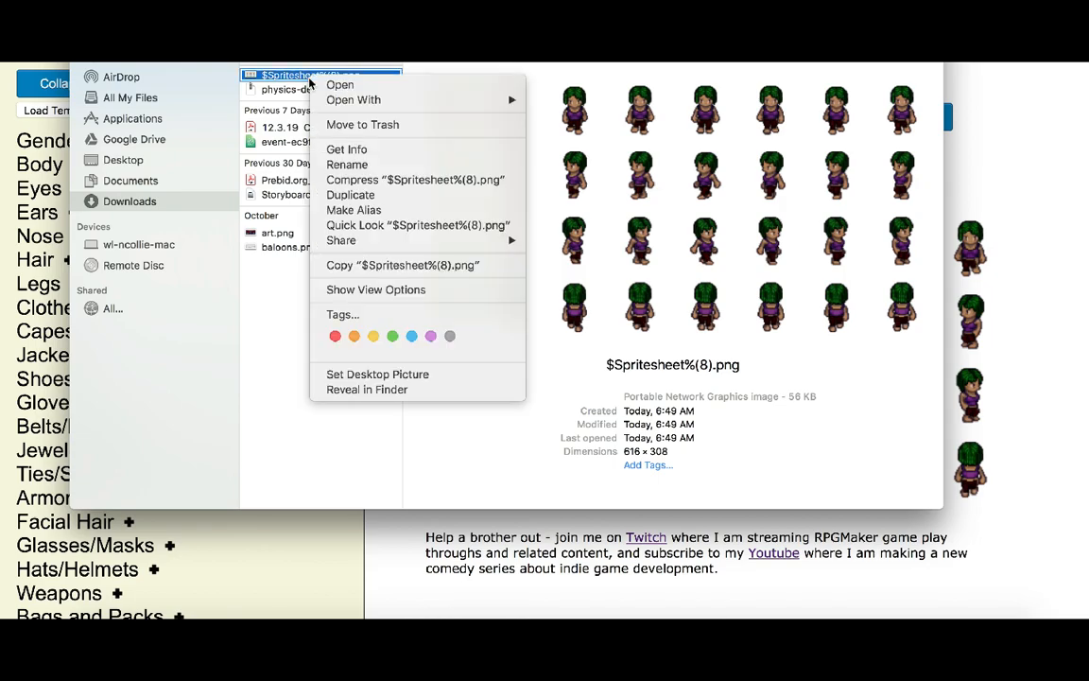
left_click(354, 100)
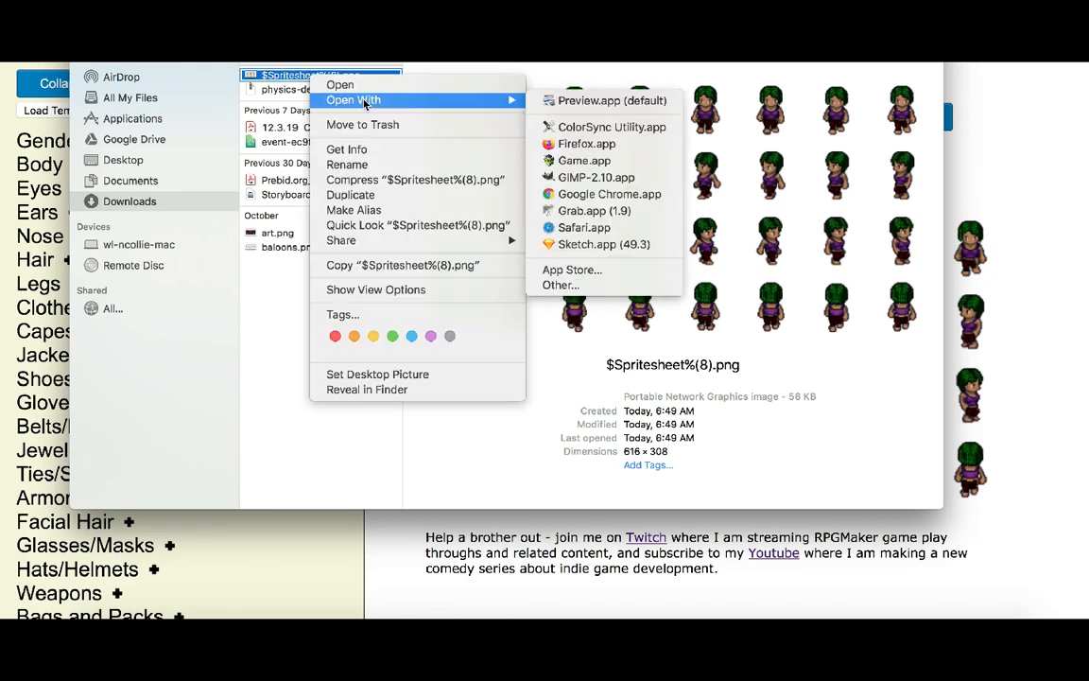
mouse_move(589, 144)
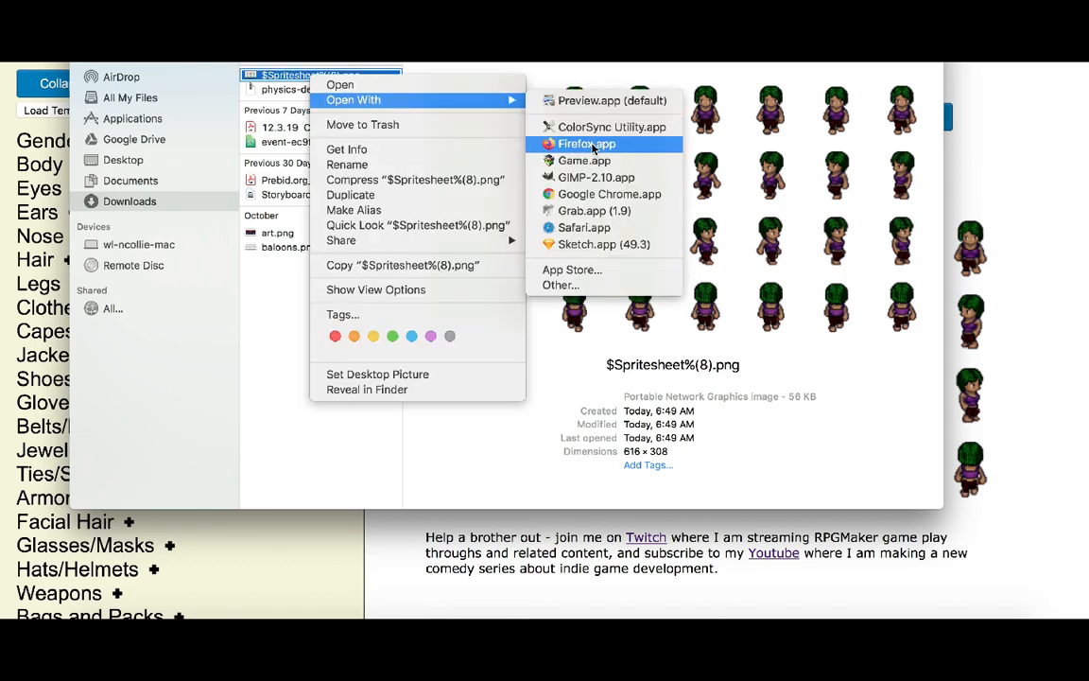
left_click(586, 143)
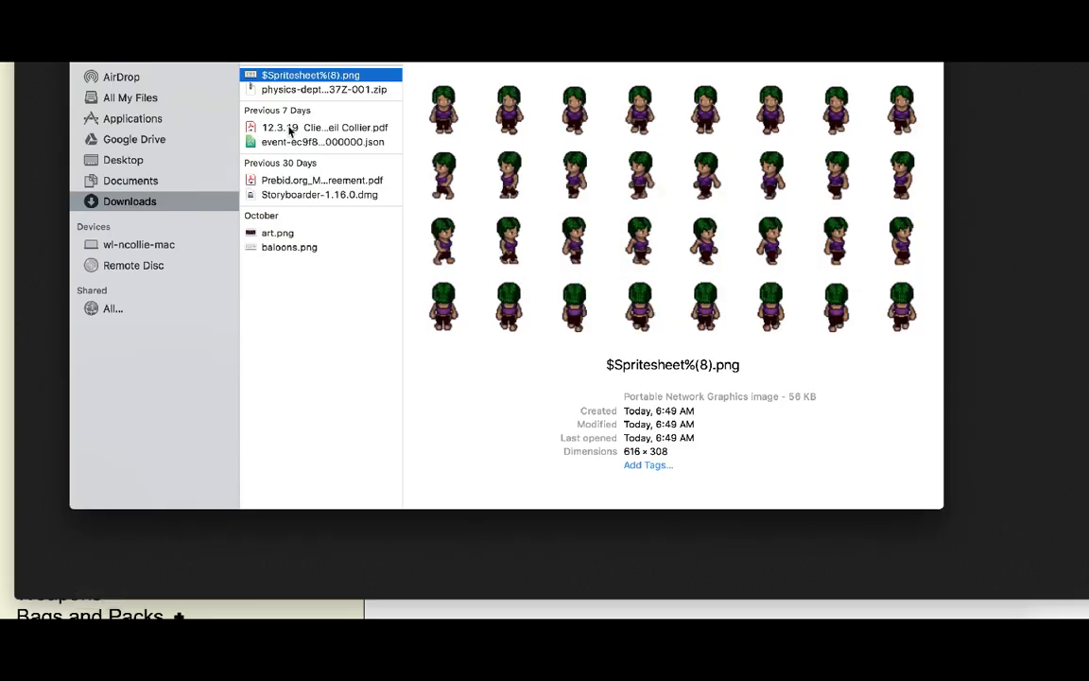
Step: Copy $Spritesheet%(8).png and paste it into the project's App/img/characters folder
right_click(310, 75)
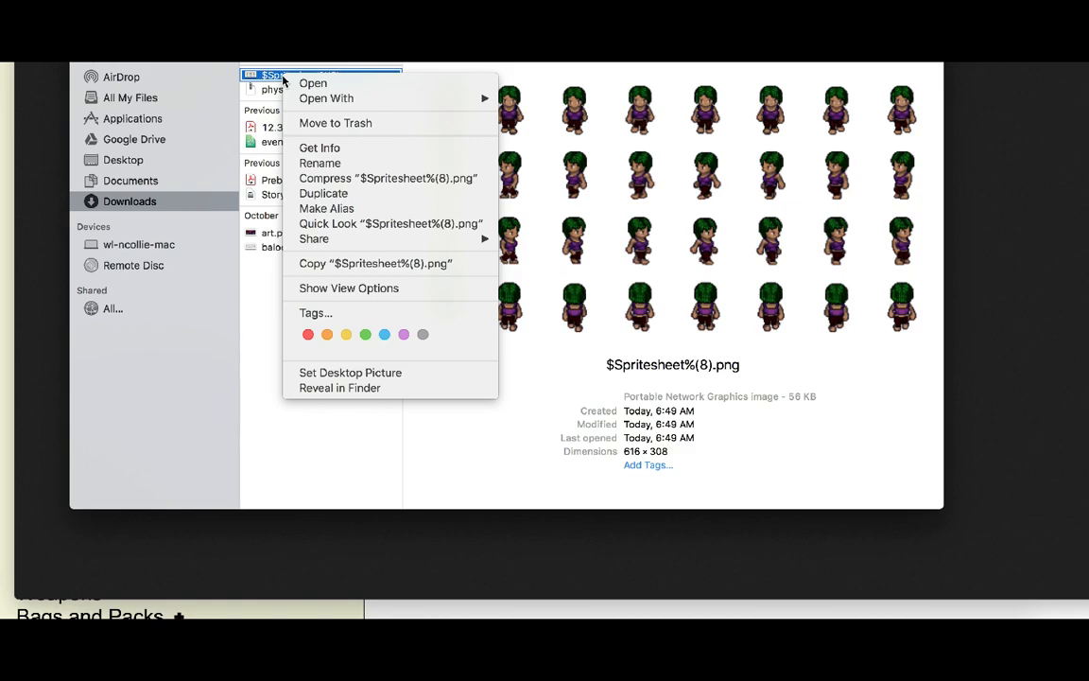
mouse_move(360, 271)
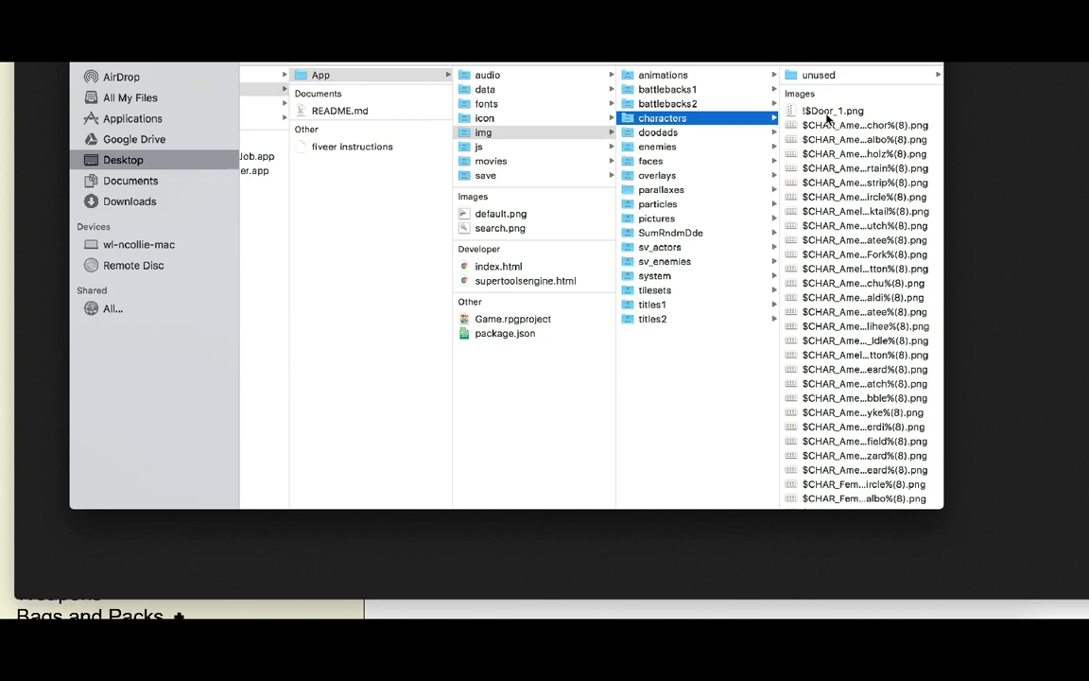
mouse_move(689, 123)
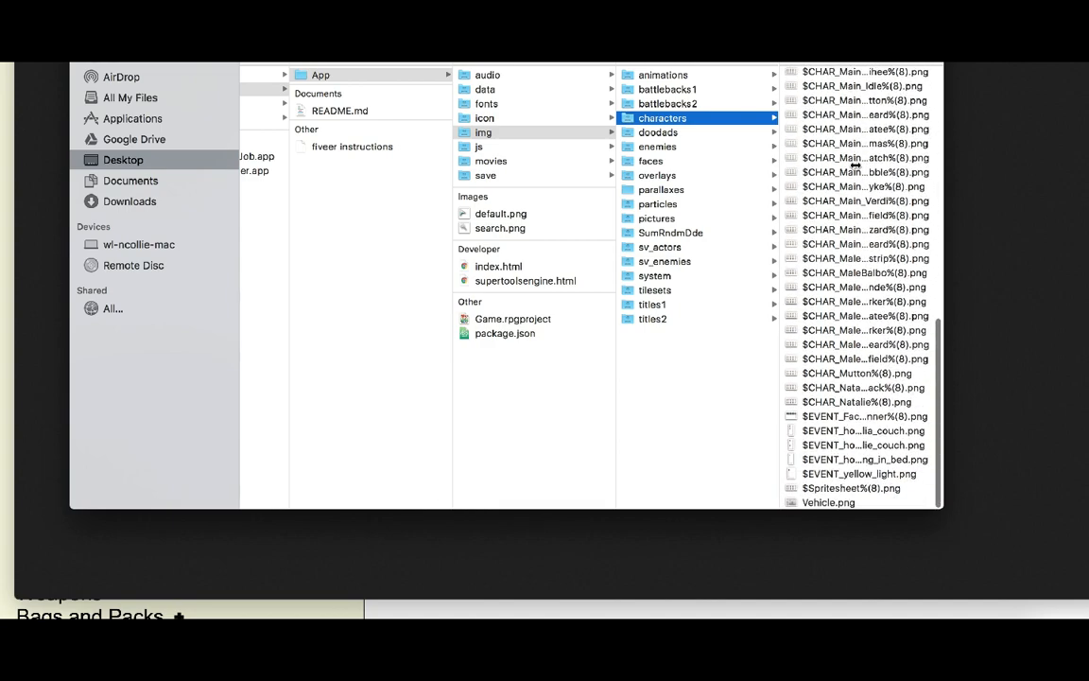
left_click(686, 488)
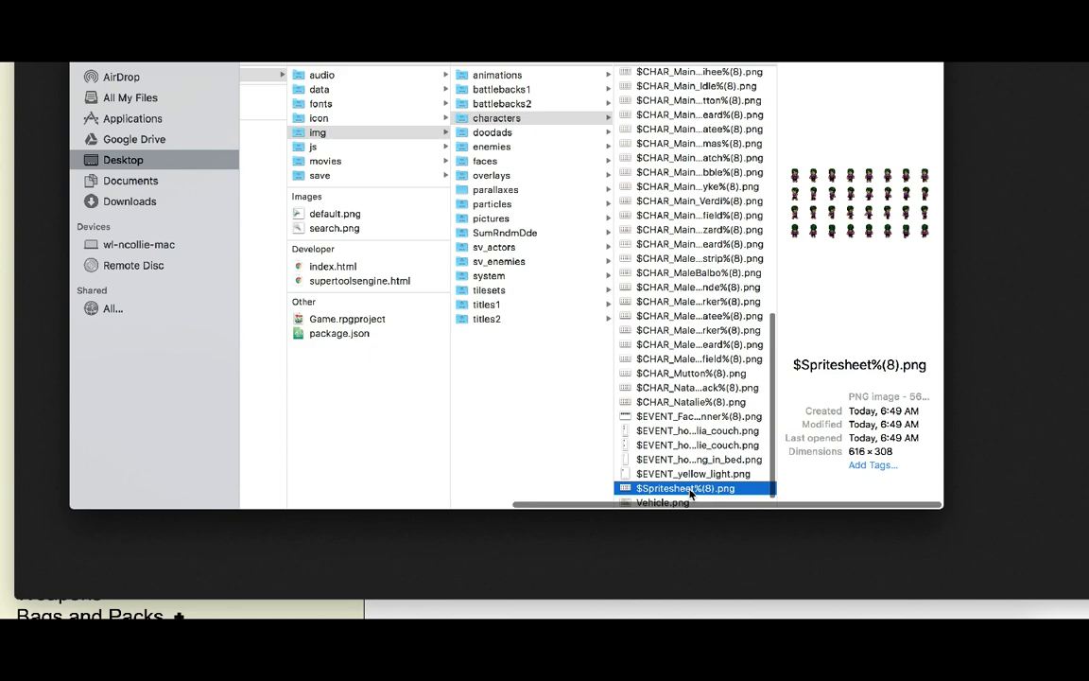
Step: Start renaming the copied $Spritesheet%(8).png in img/characters
right_click(696, 487)
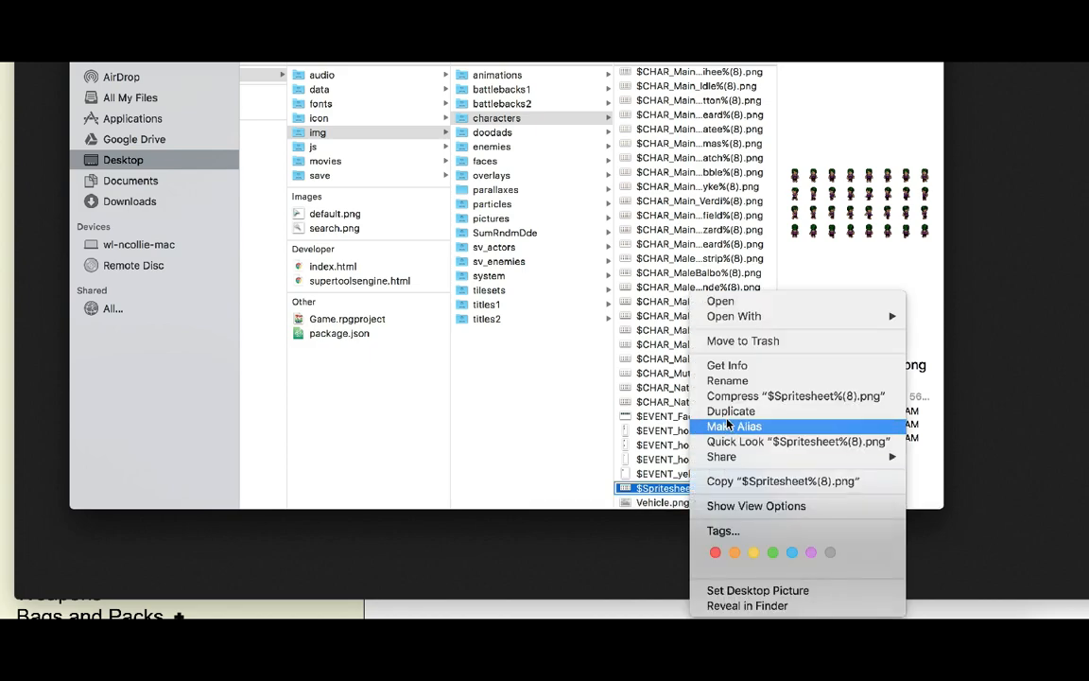
left_click(726, 365)
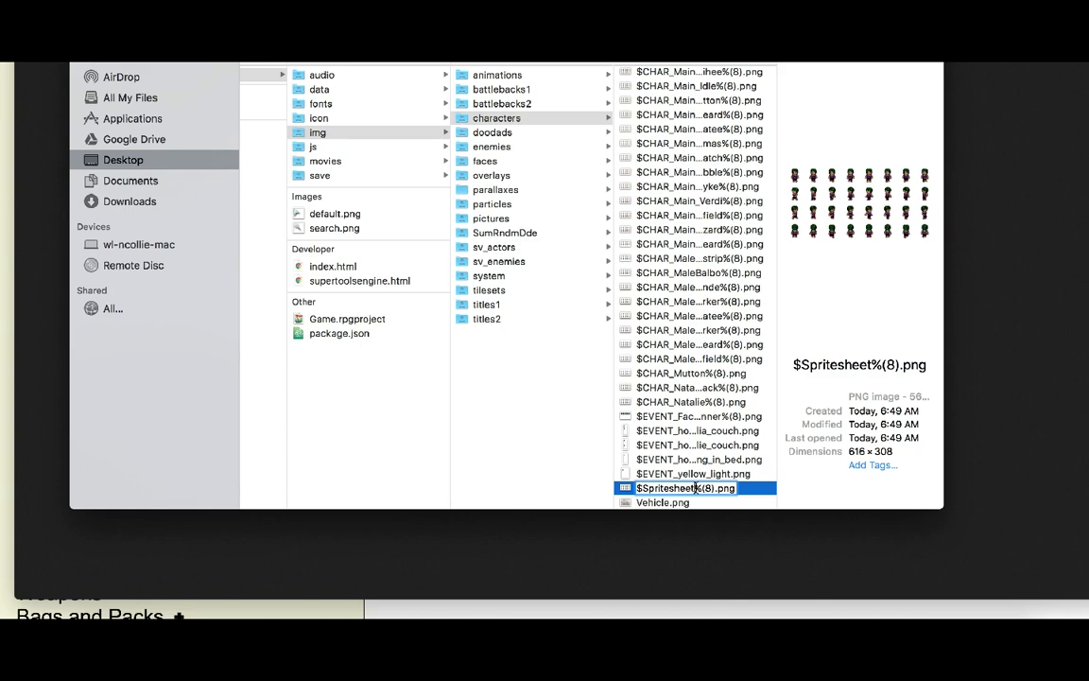
mouse_move(747, 365)
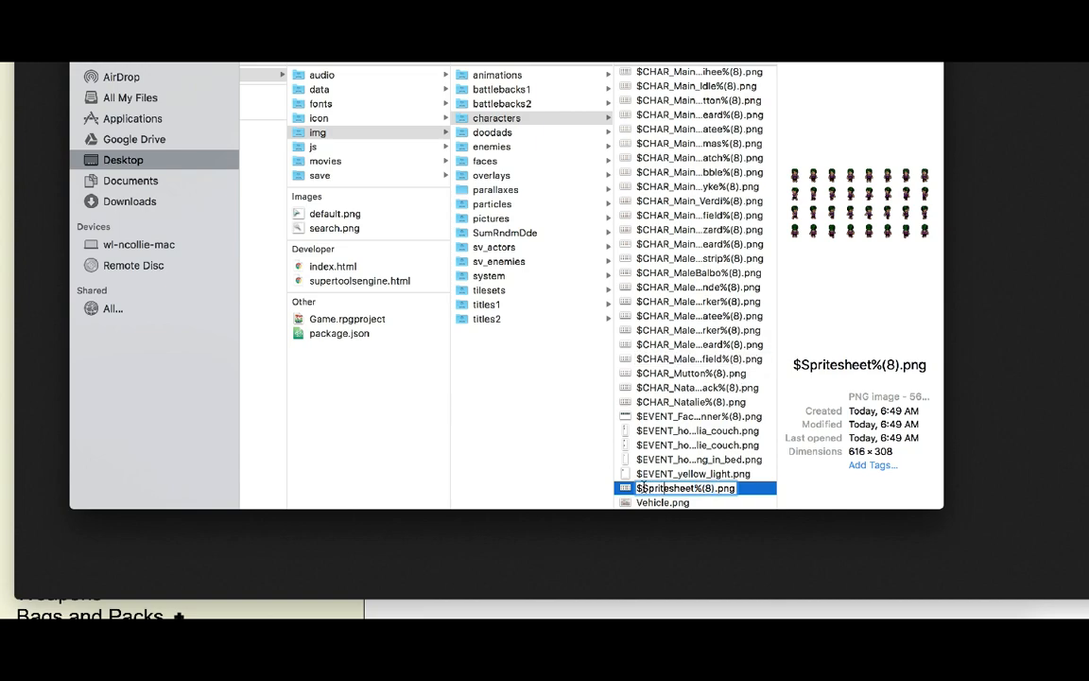
mouse_move(712, 426)
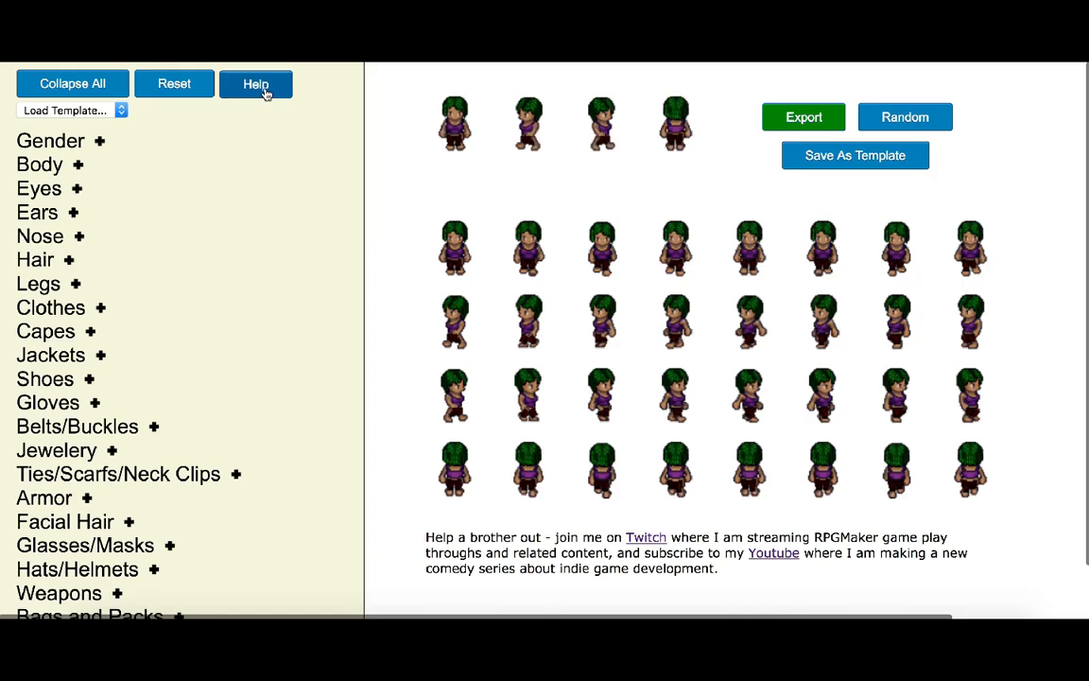
Step: In Help's 'Importing to RPGMaker MV' section, follow the pastebin ExtraMovementFrames plugin link
left_click(256, 83)
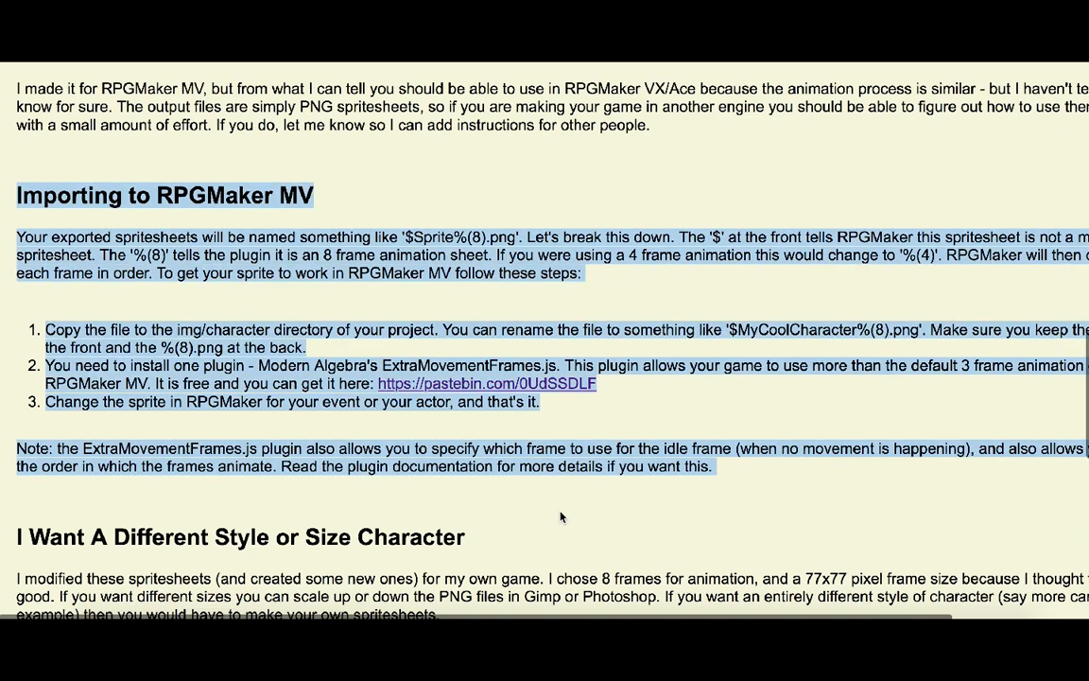
mouse_move(679, 497)
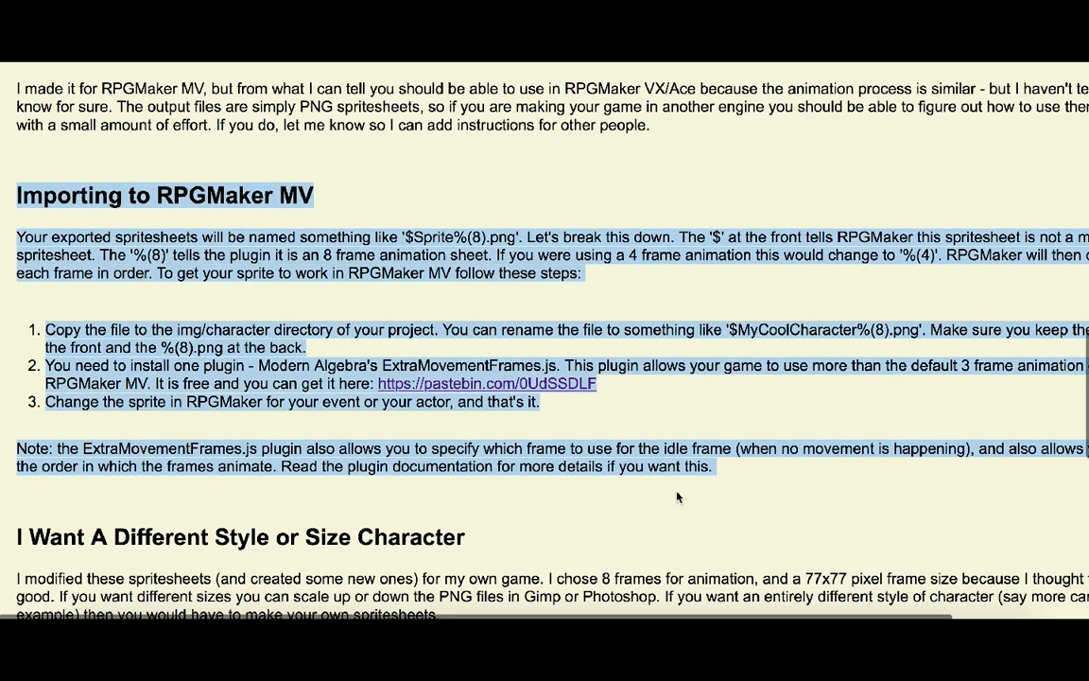
double_click(222, 332)
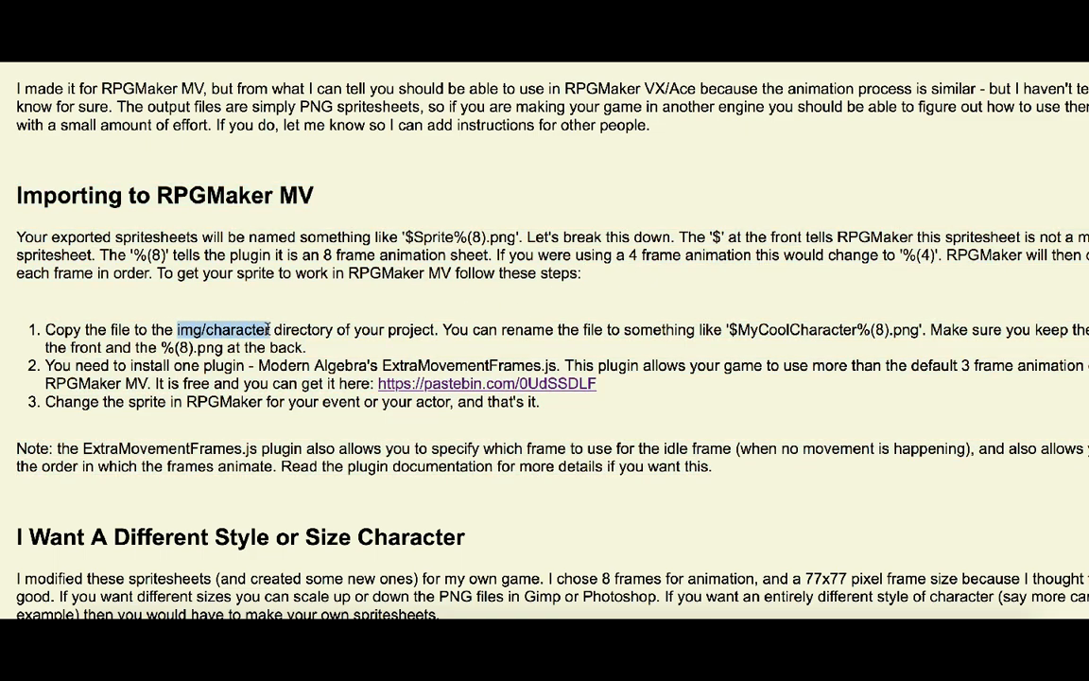
left_click(507, 385)
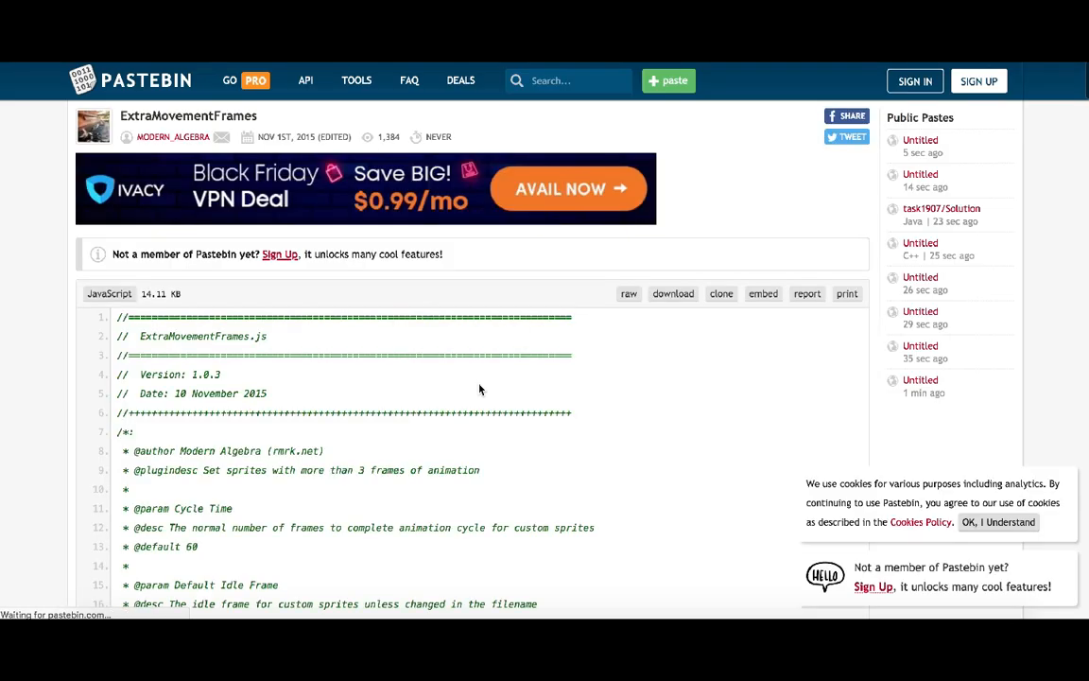
Step: Download the ExtraMovementFrames script from Pastebin, saving it as extramovementframes.js
scroll("down", 3)
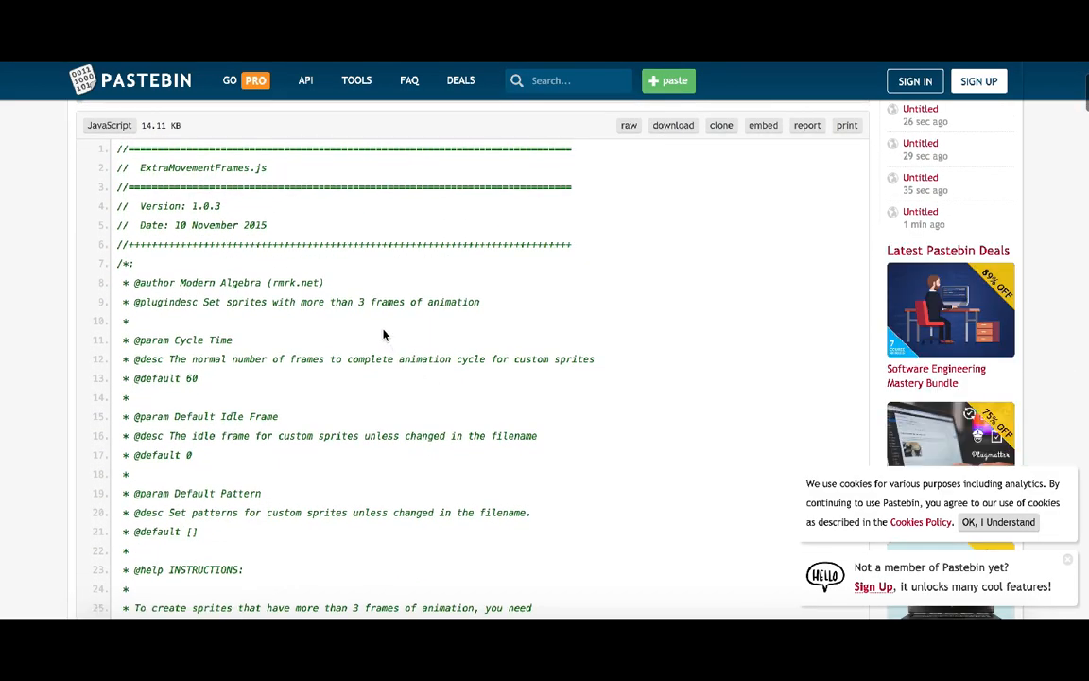
left_click(672, 125)
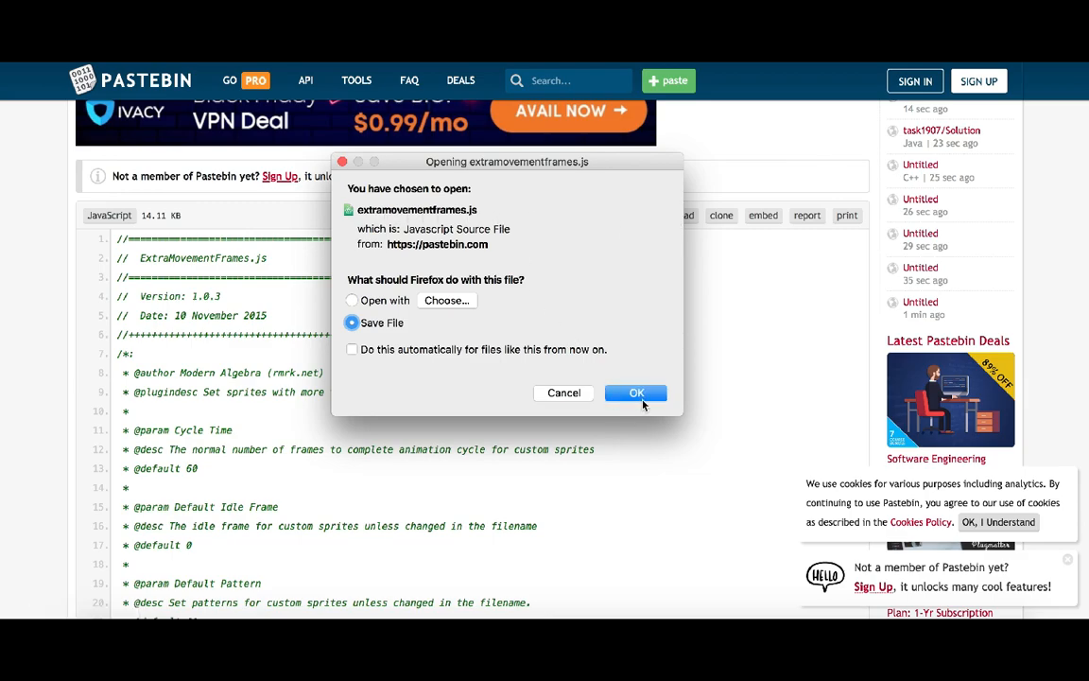
left_click(635, 392)
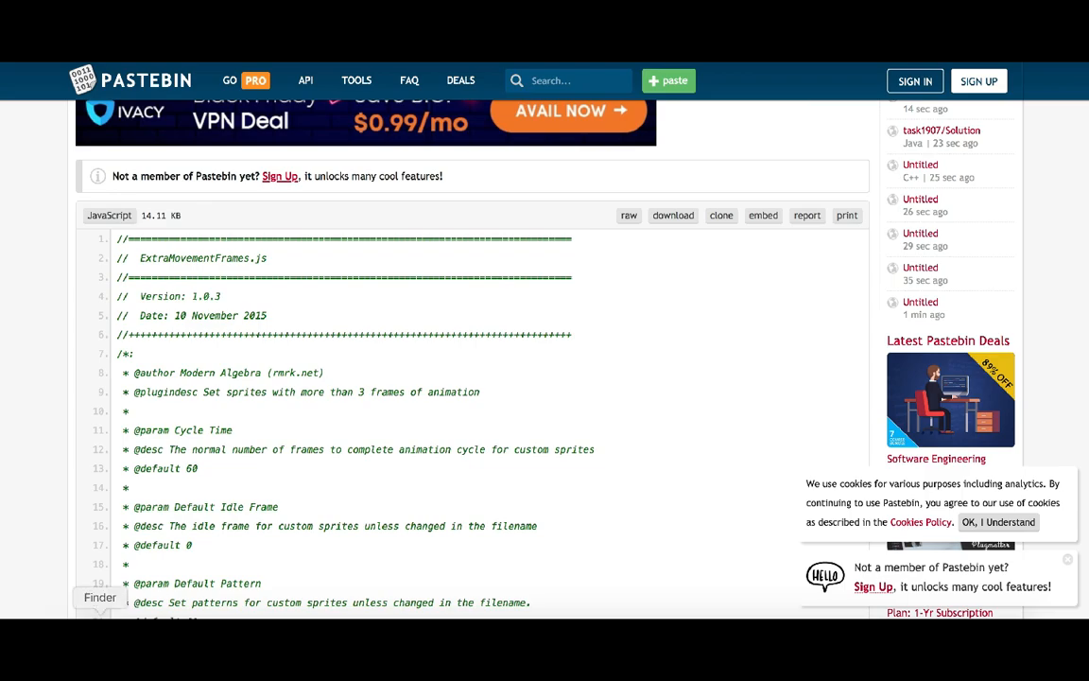
Step: Copy the downloaded extramovementframes.js from the Downloads folder
left_click(99, 596)
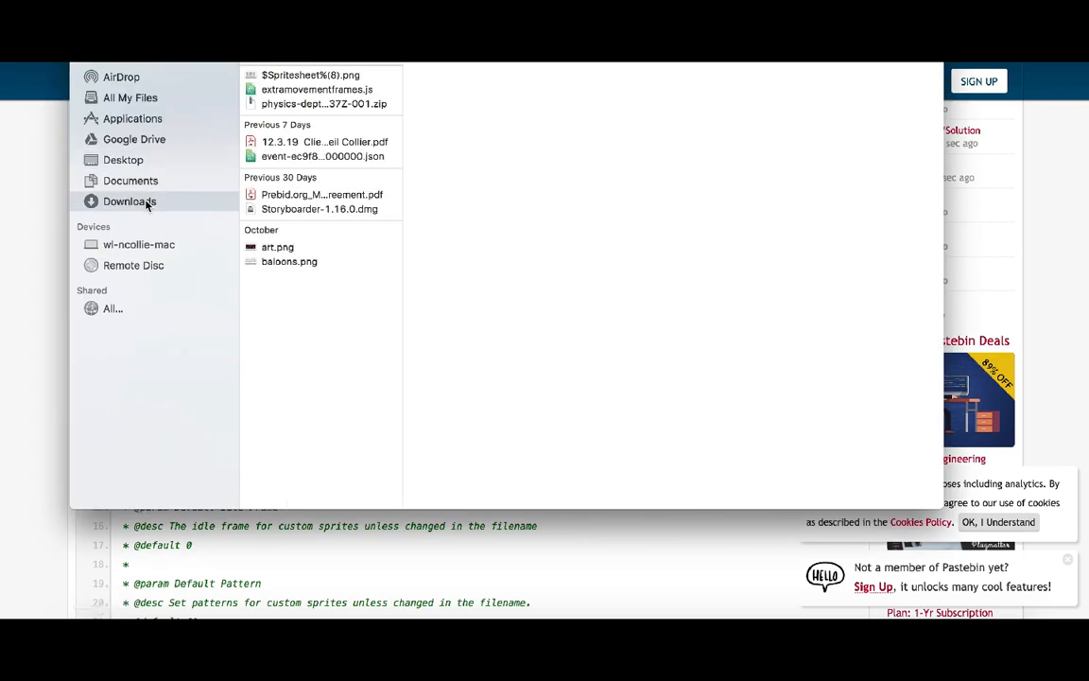
left_click(317, 89)
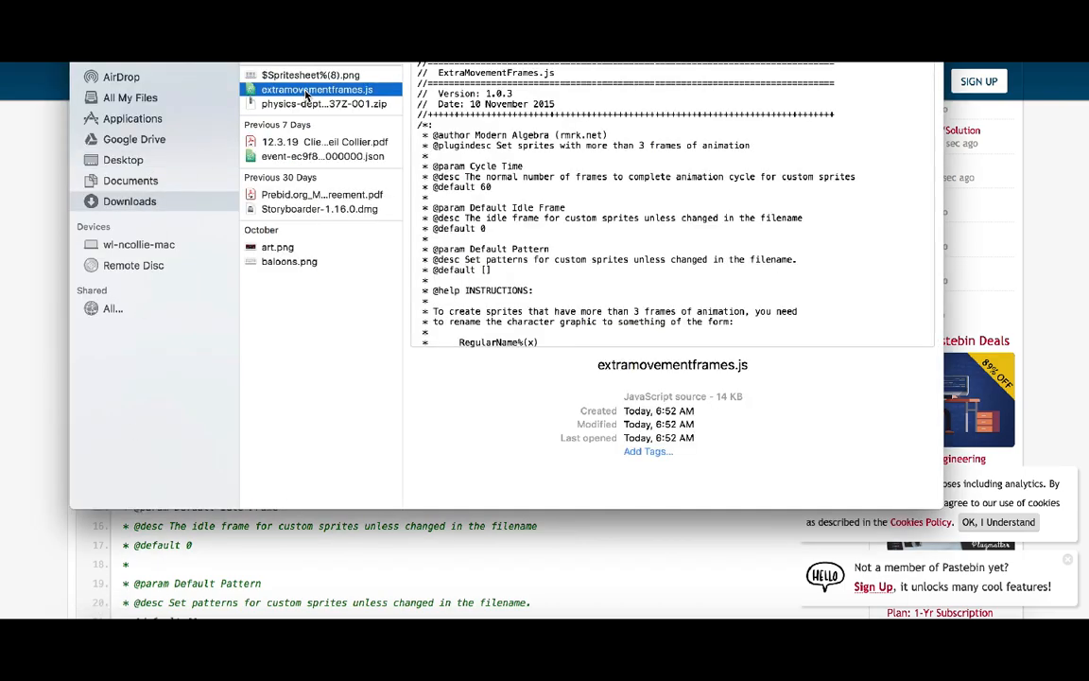
right_click(307, 89)
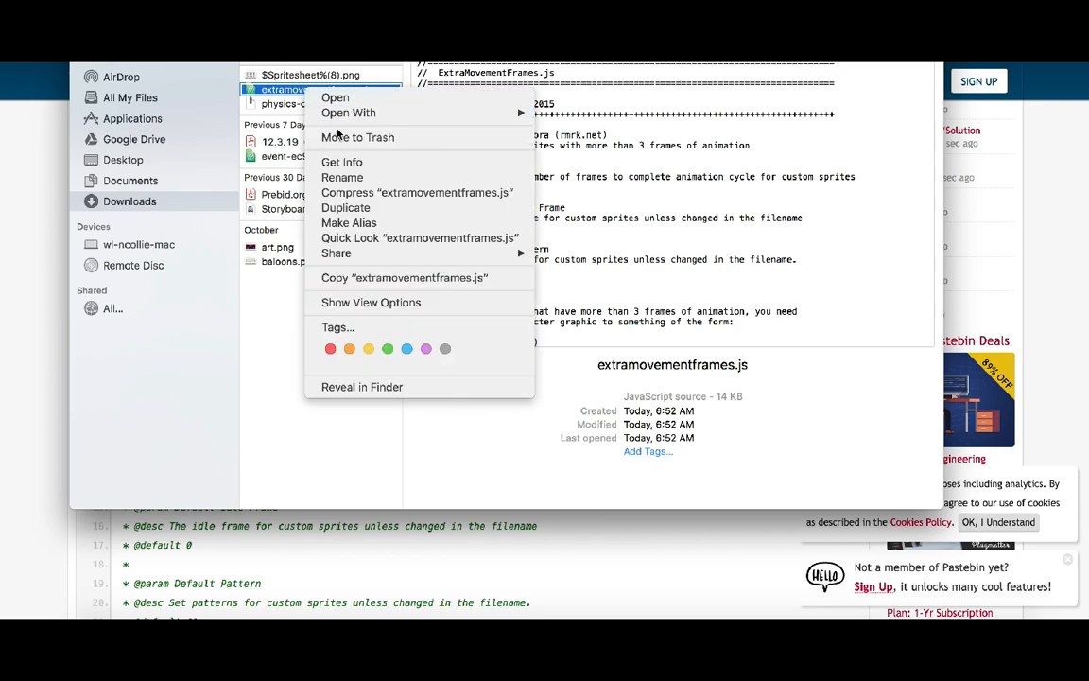
left_click(364, 288)
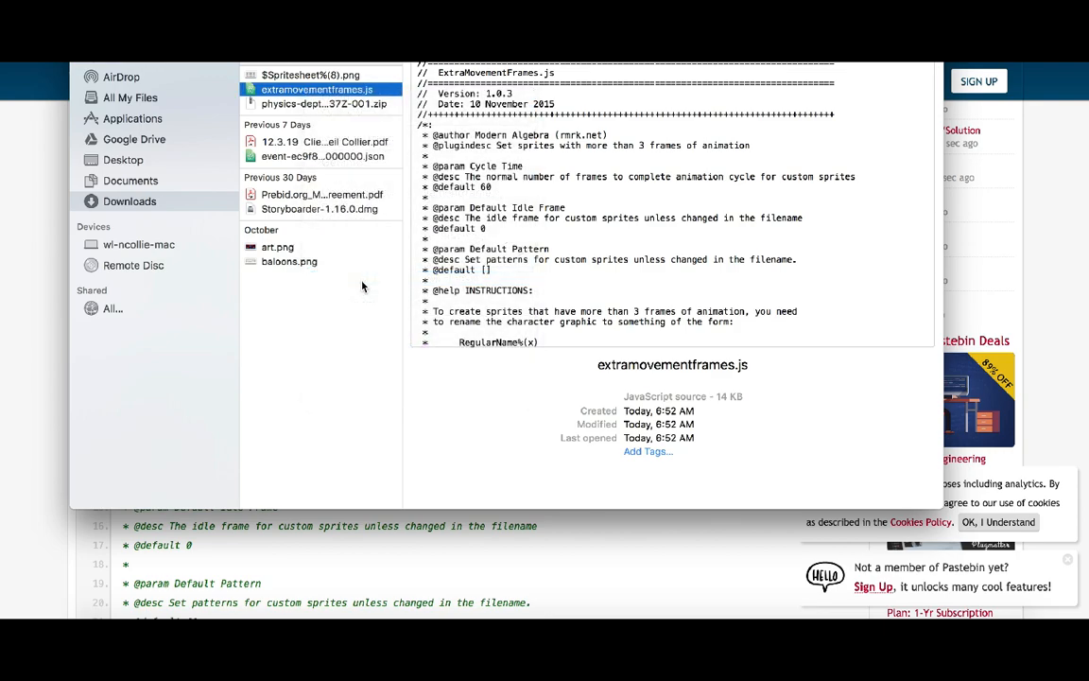
Step: Browse Desktop > CDG > Beard > App > js > plugins to ExtraMovementFrames.js
left_click(122, 160)
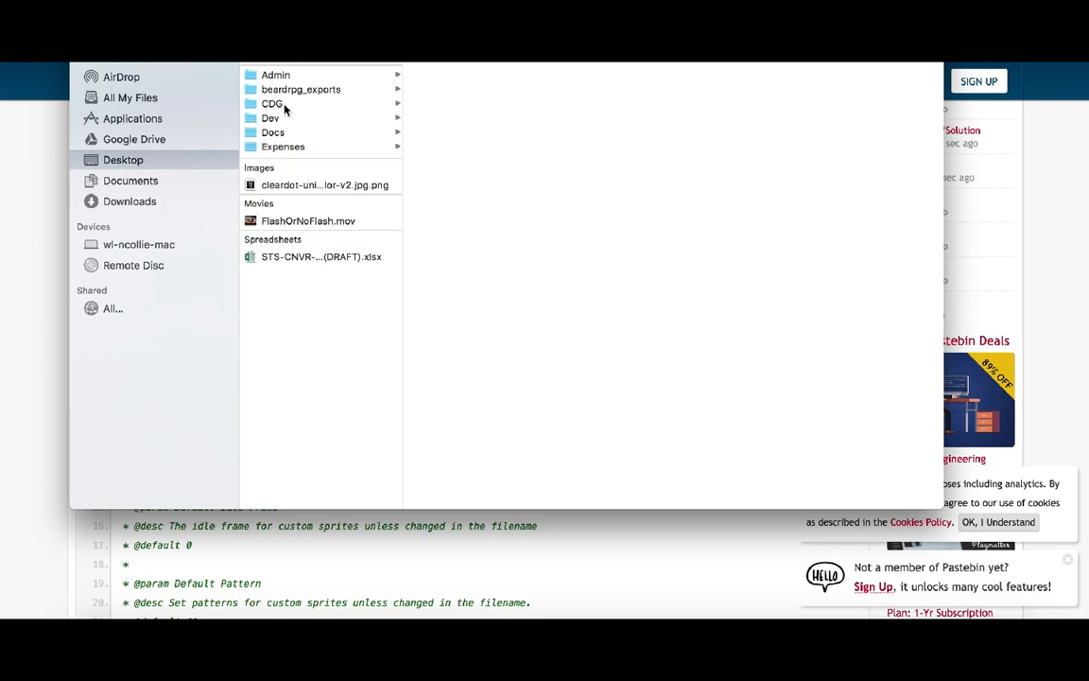
left_click(271, 103)
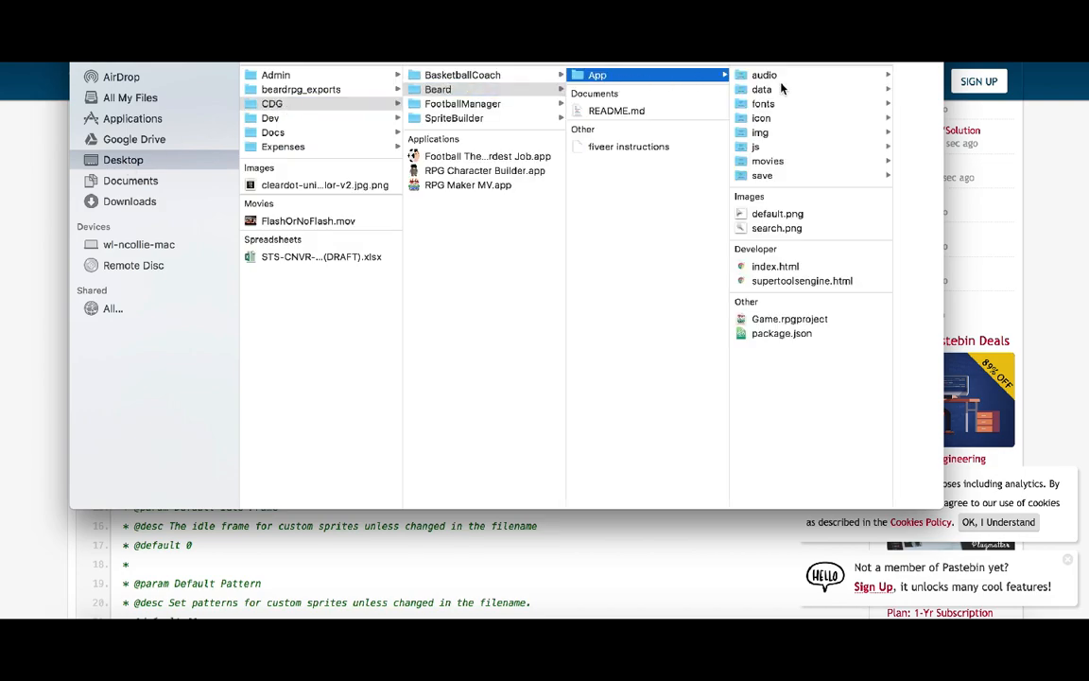
left_click(756, 146)
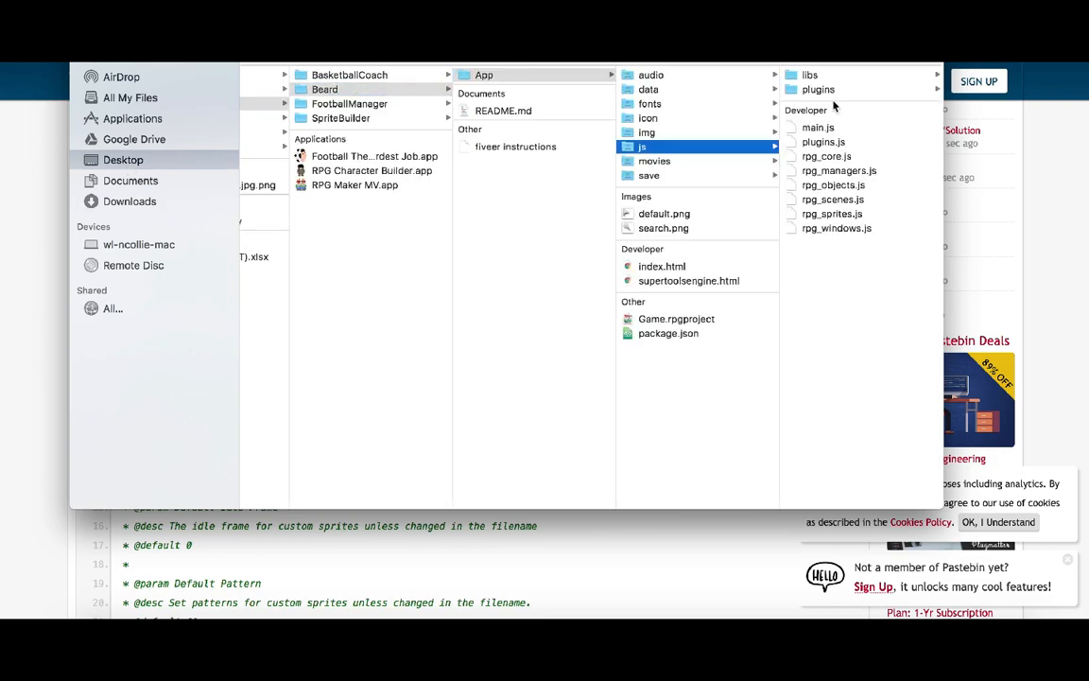
left_click(821, 89)
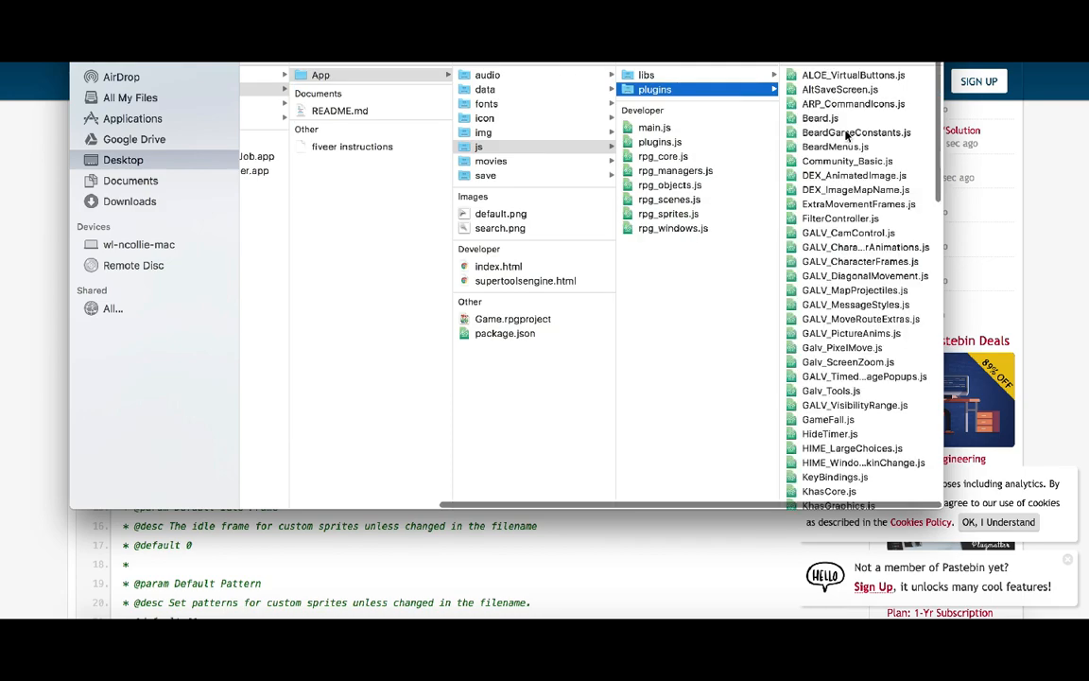
mouse_move(705, 117)
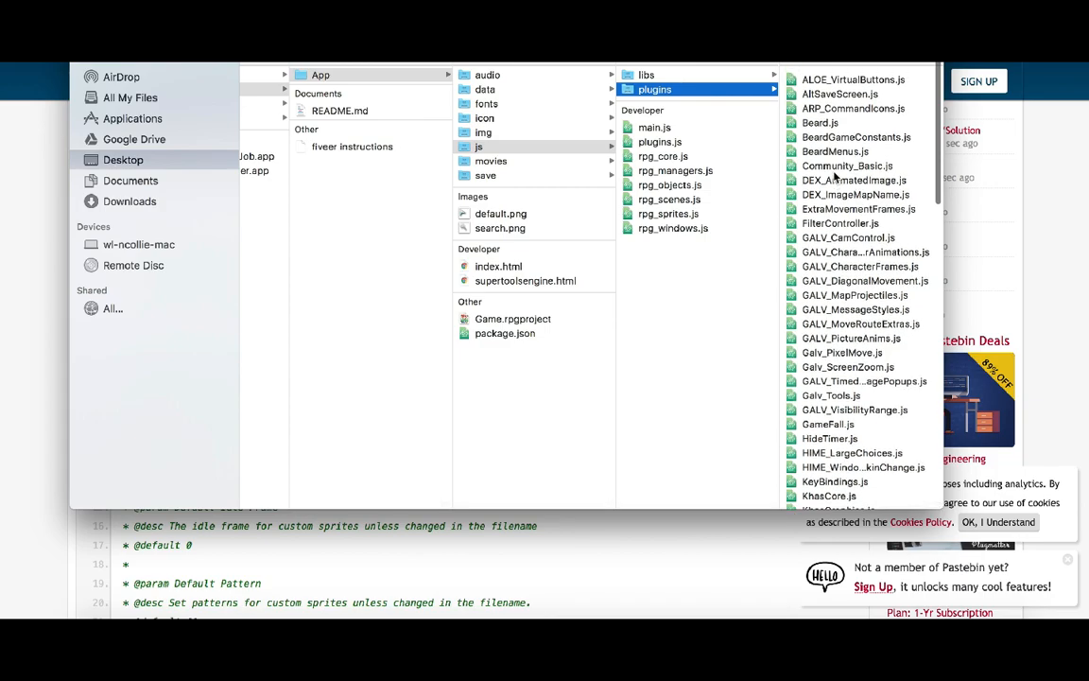
scroll("down", 3)
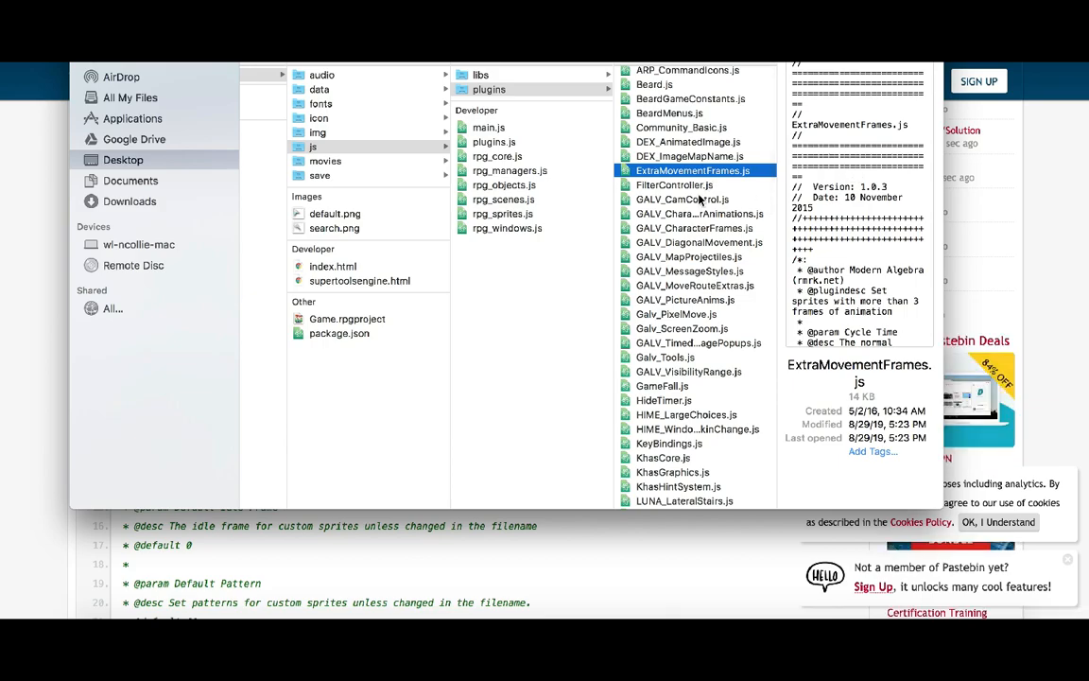
mouse_move(494, 571)
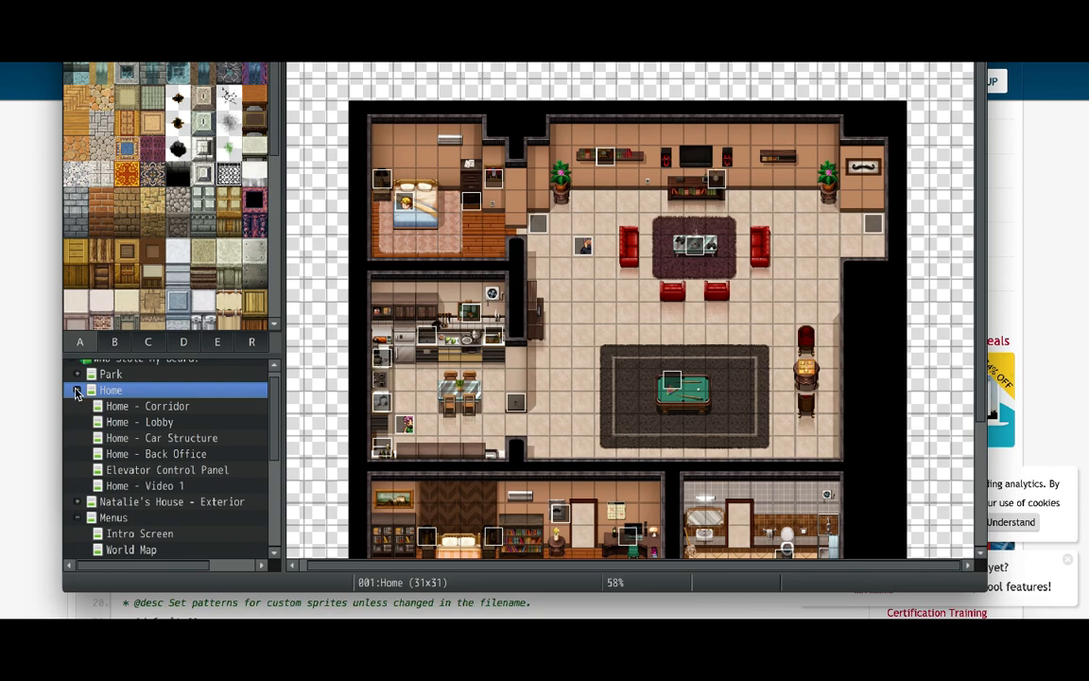
Step: Create a new 17×13 map named SpriteTest in the Who Stole My Beard? project
left_click(112, 420)
type("SpriteTe")
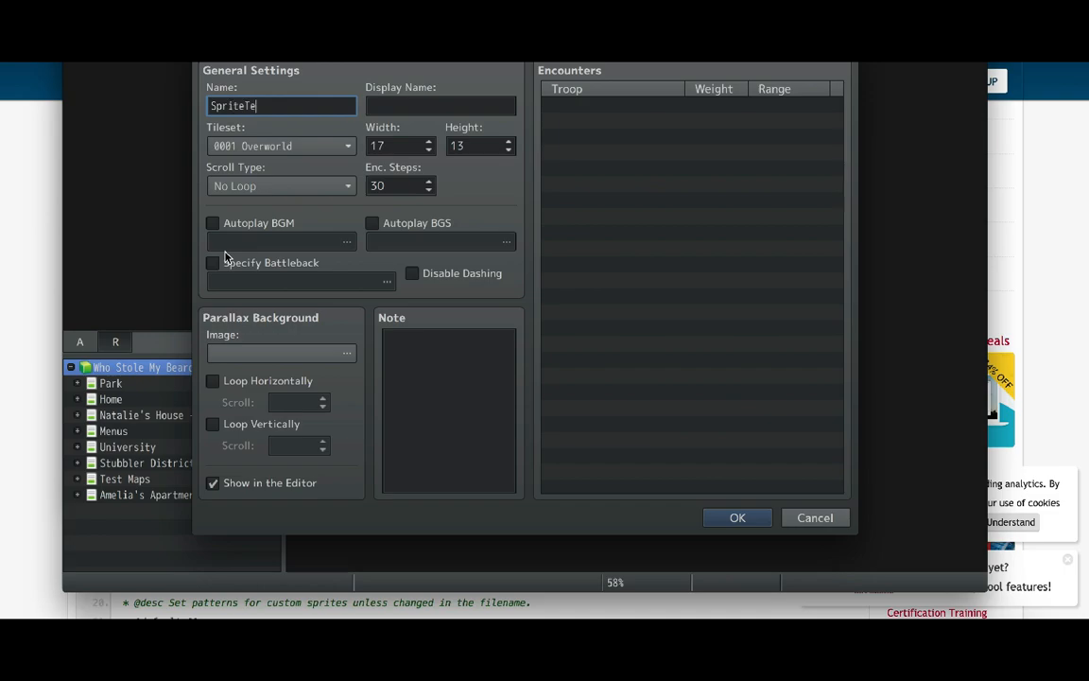
type("st")
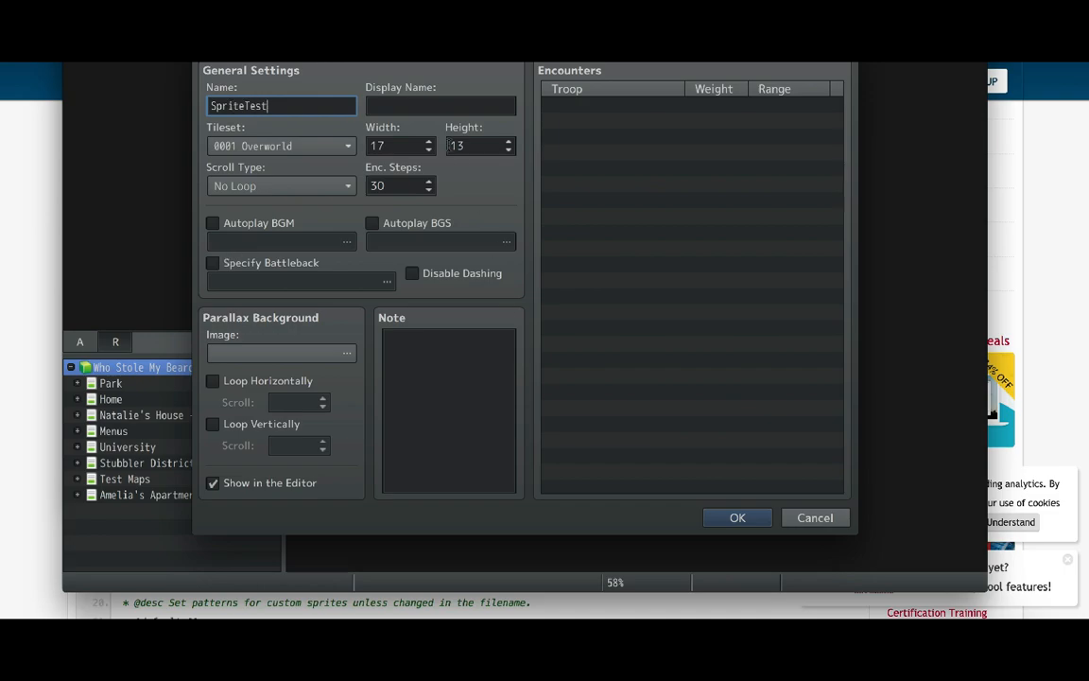
left_click(738, 517)
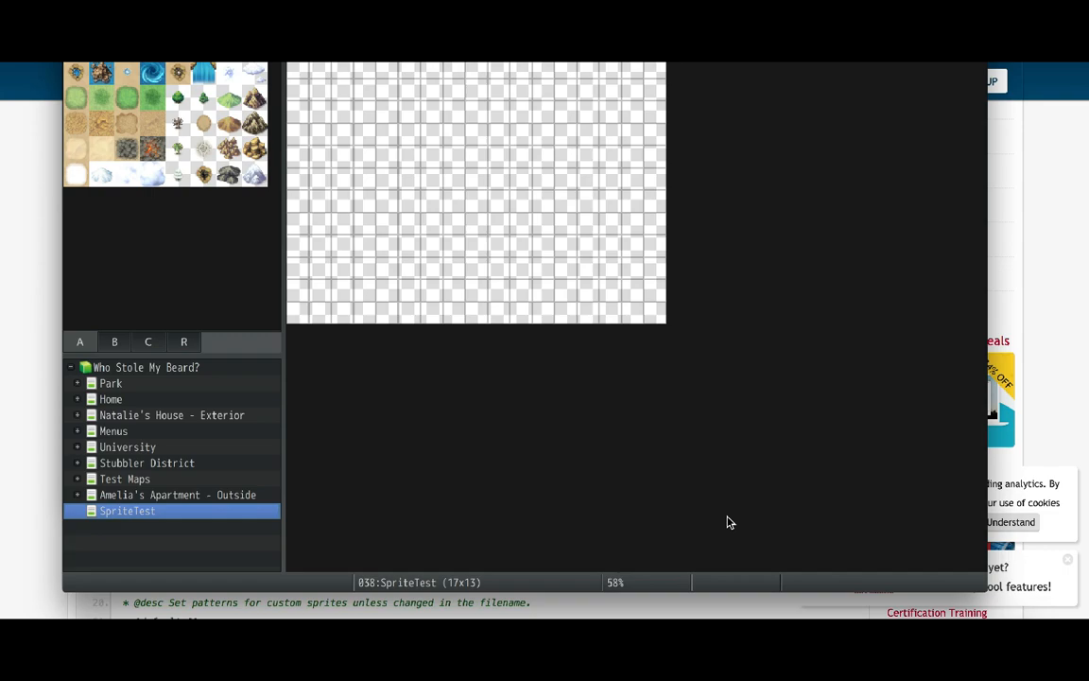
mouse_move(721, 519)
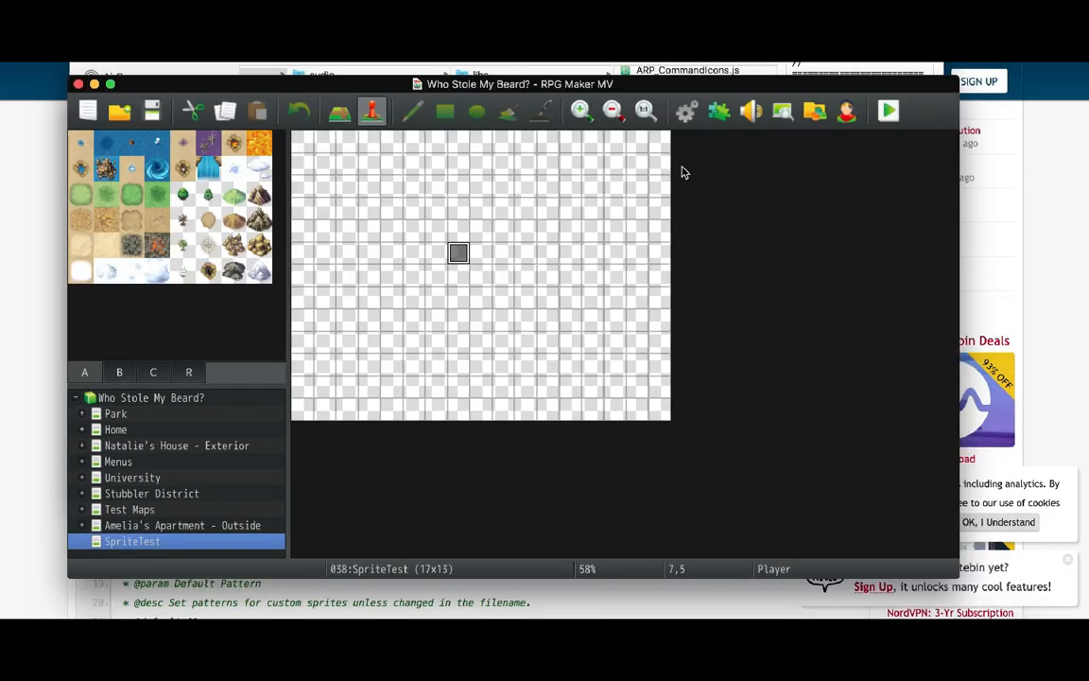
Step: Verify ExtraMovementFrames is ON, review its Default Pattern parameter, and close Plugin Manager
left_click(716, 112)
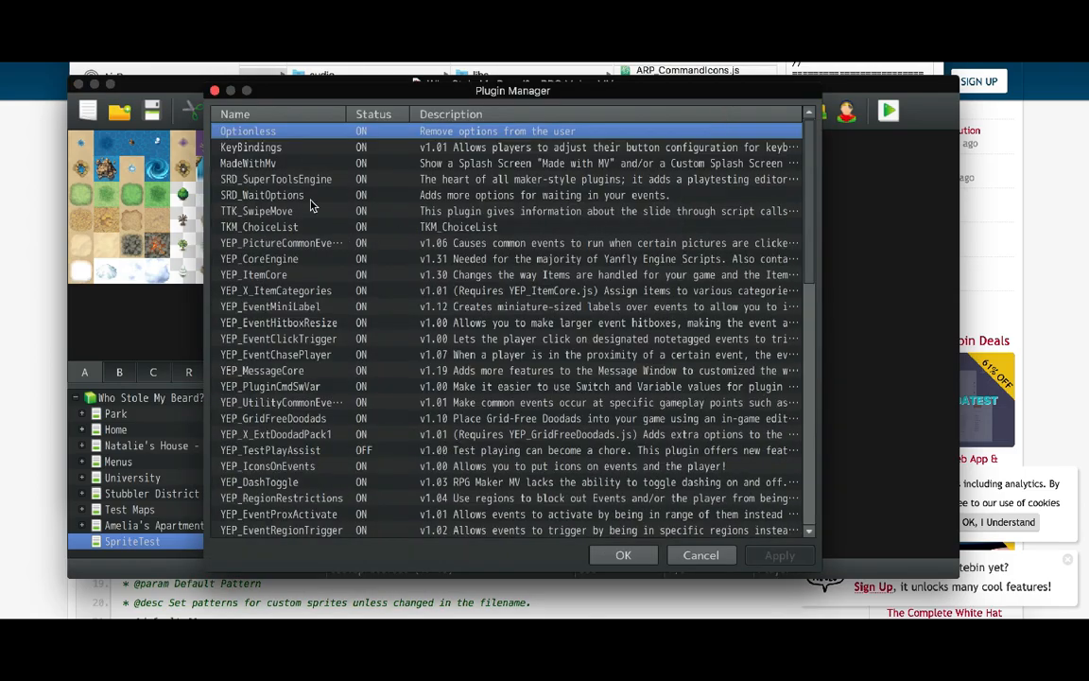
scroll("down", 3)
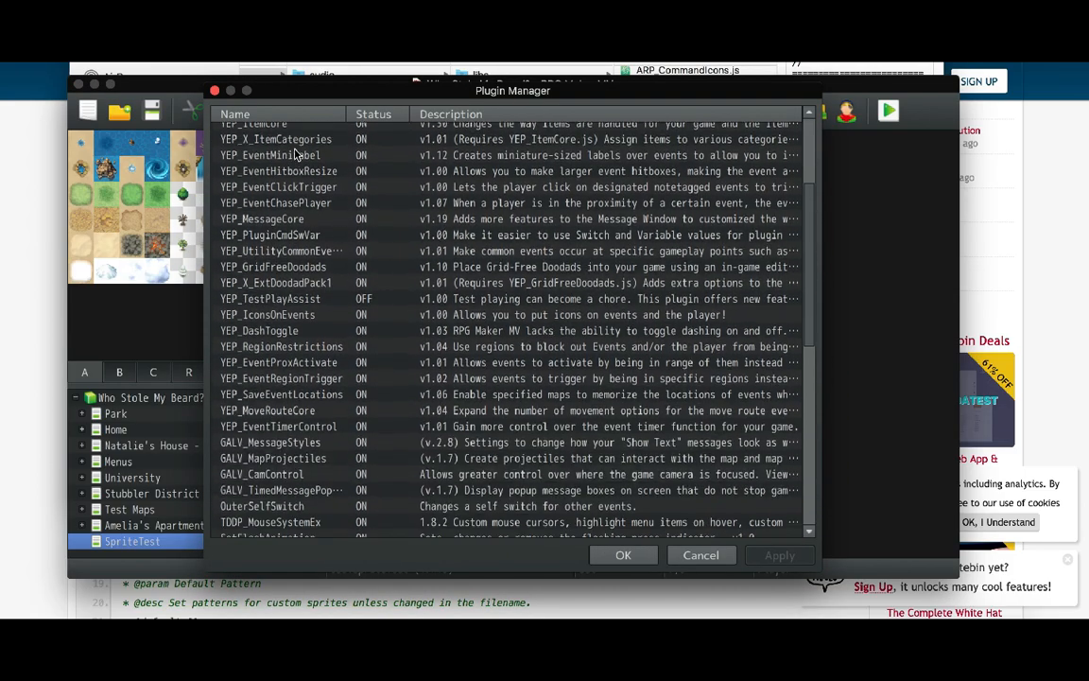
scroll("down", 3)
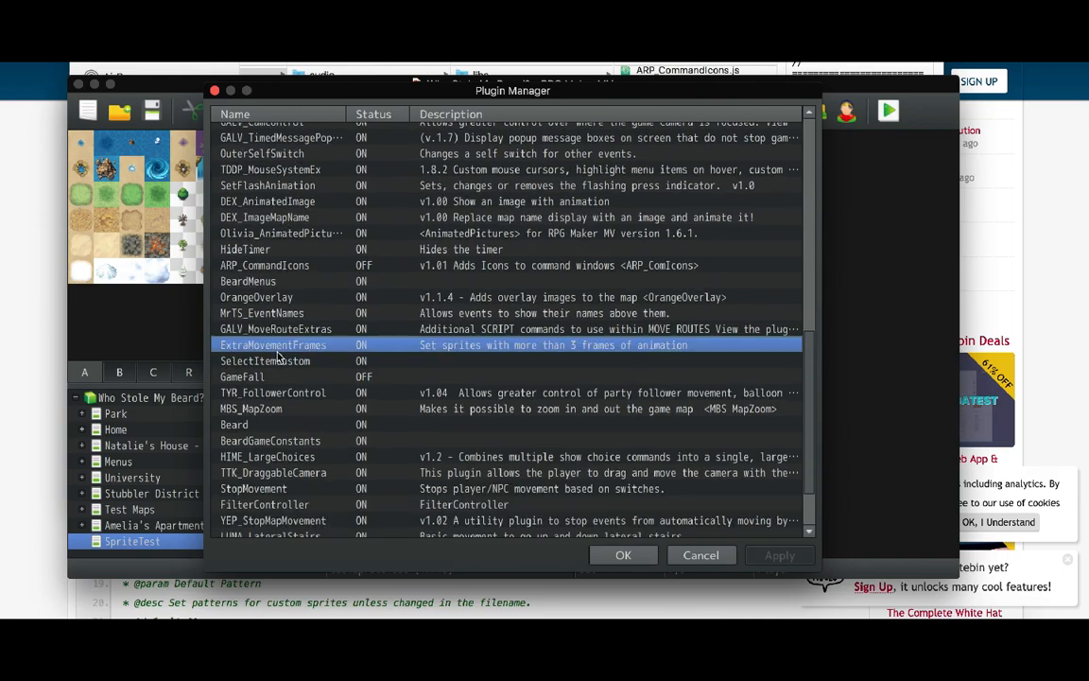
double_click(272, 344)
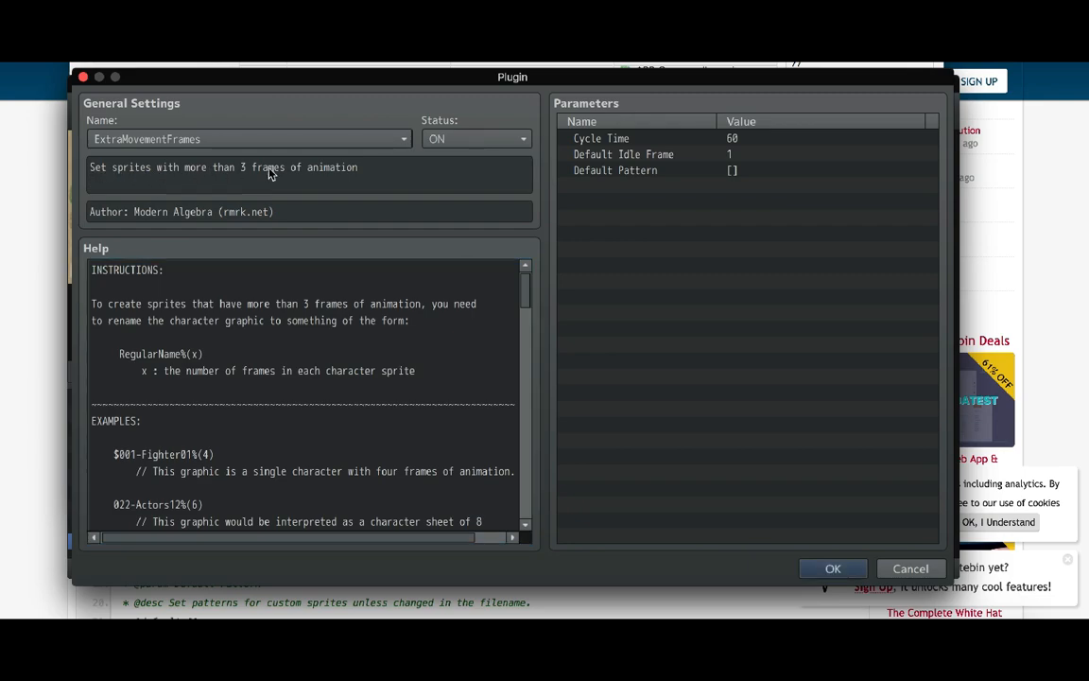
mouse_move(257, 181)
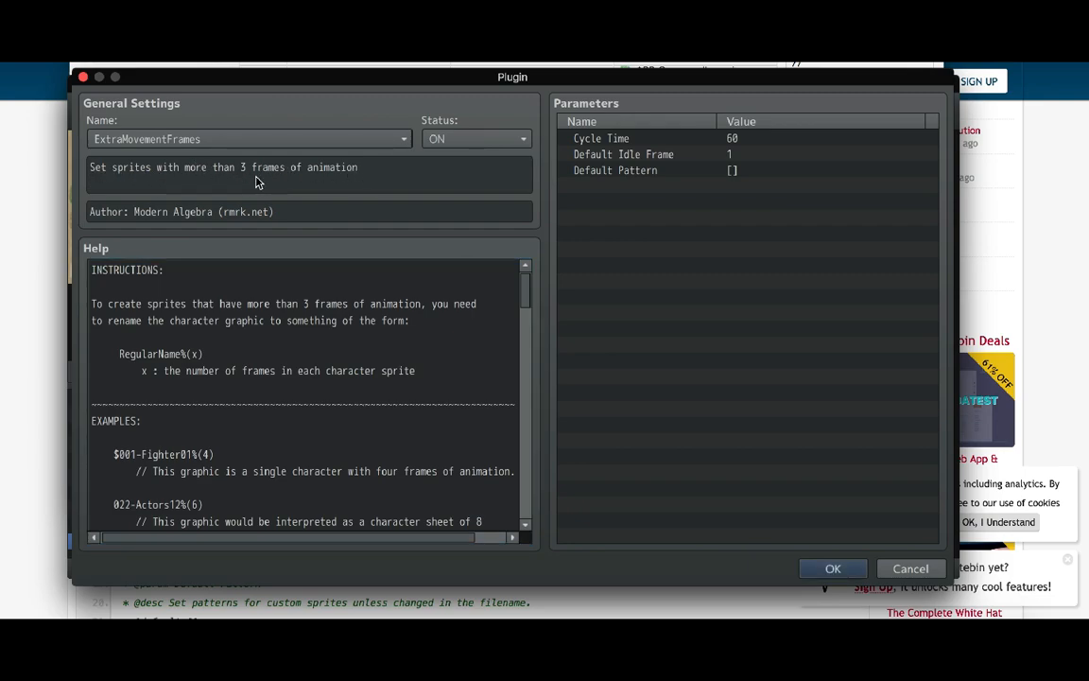
left_click(624, 155)
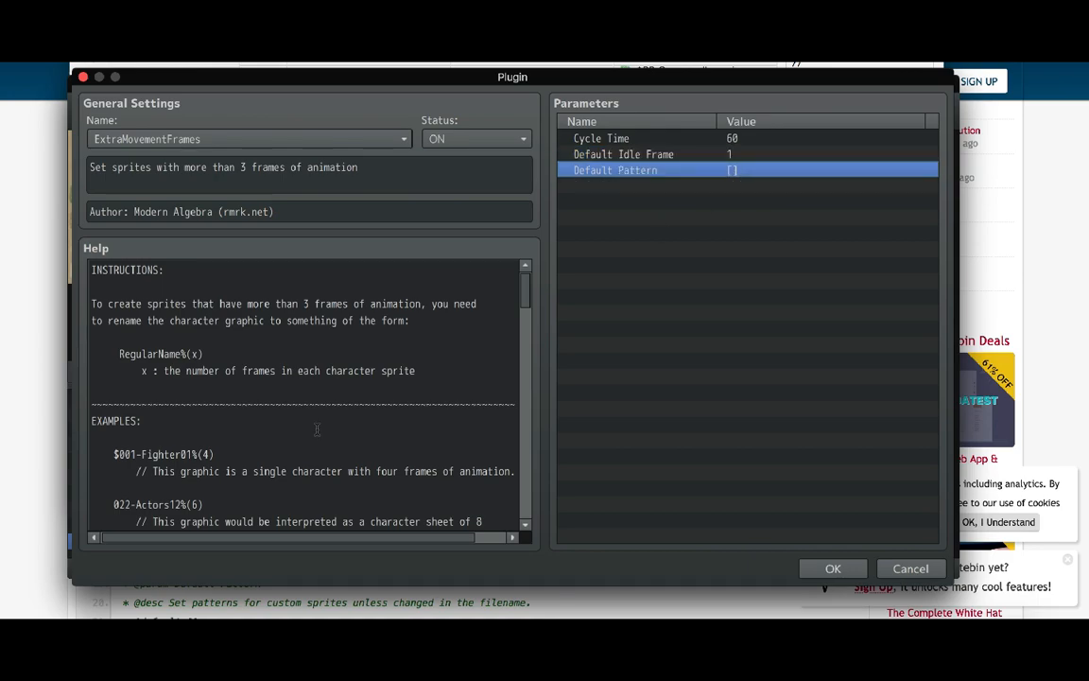
scroll("down", 3)
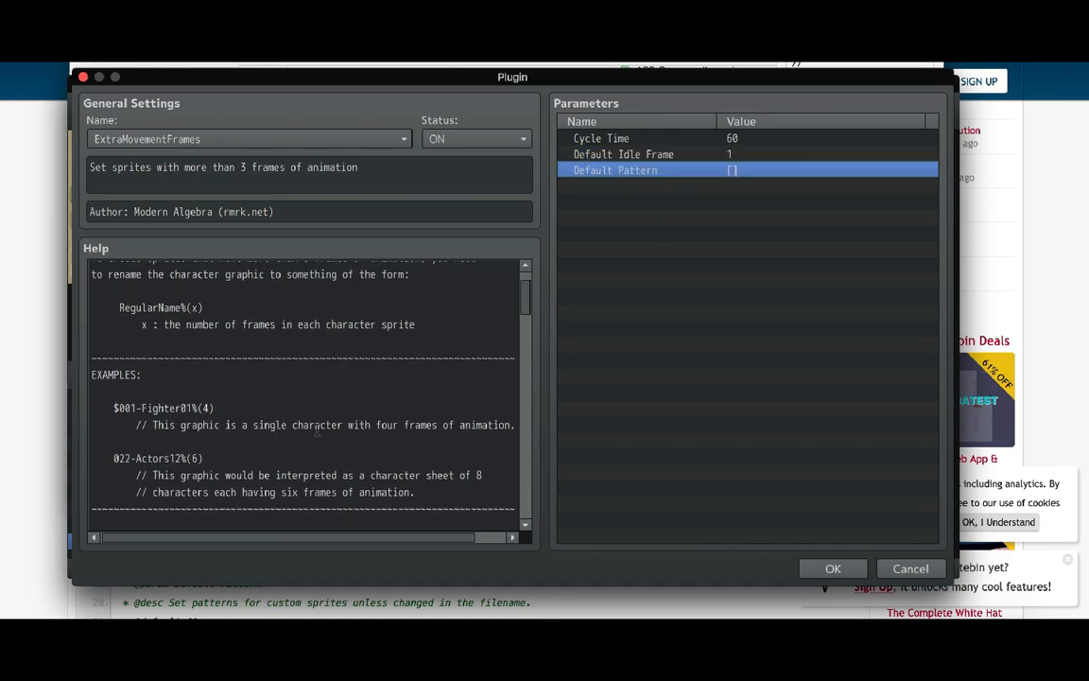
scroll("down", 3)
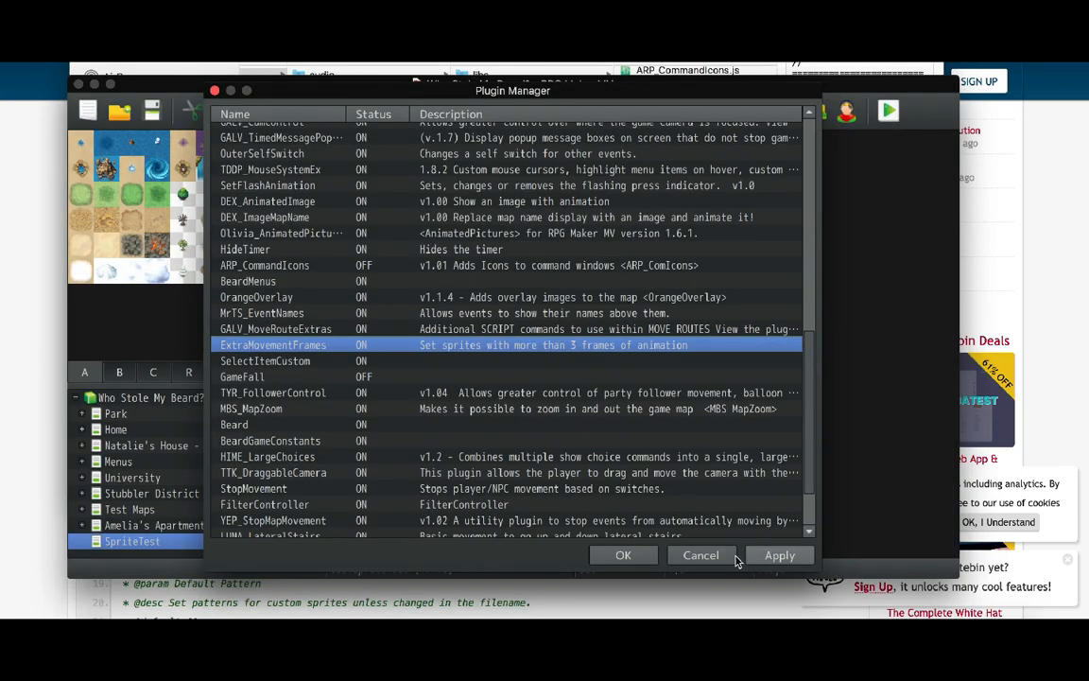
left_click(623, 555)
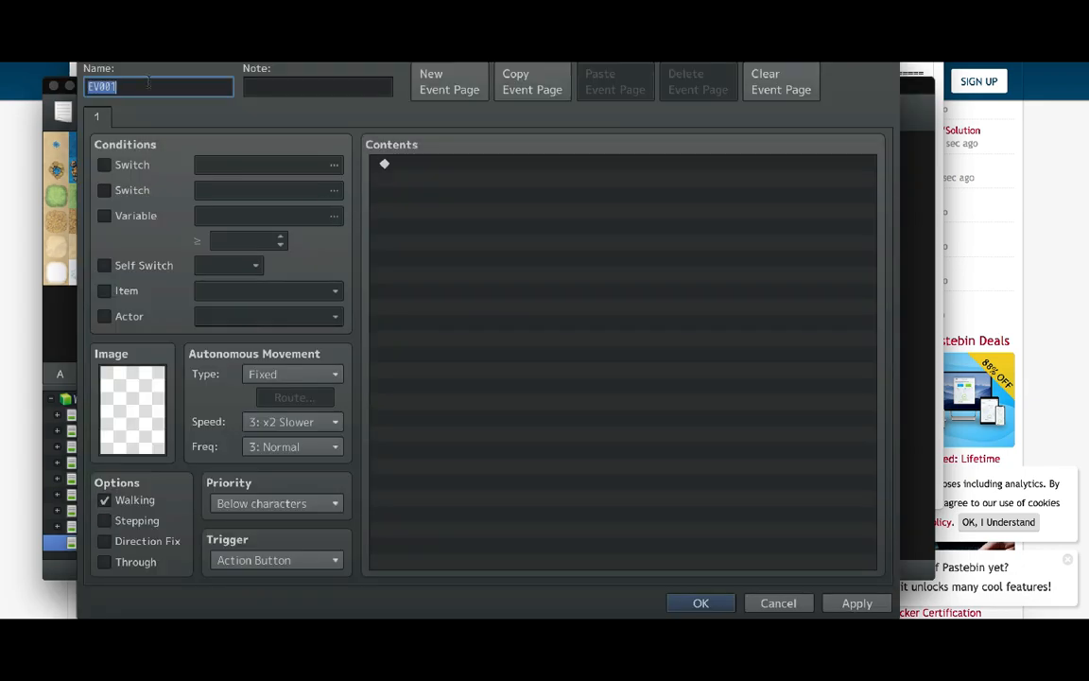
Step: Rename event EV001 to myEventSprite and bring up its character image chooser
type("myEvent")
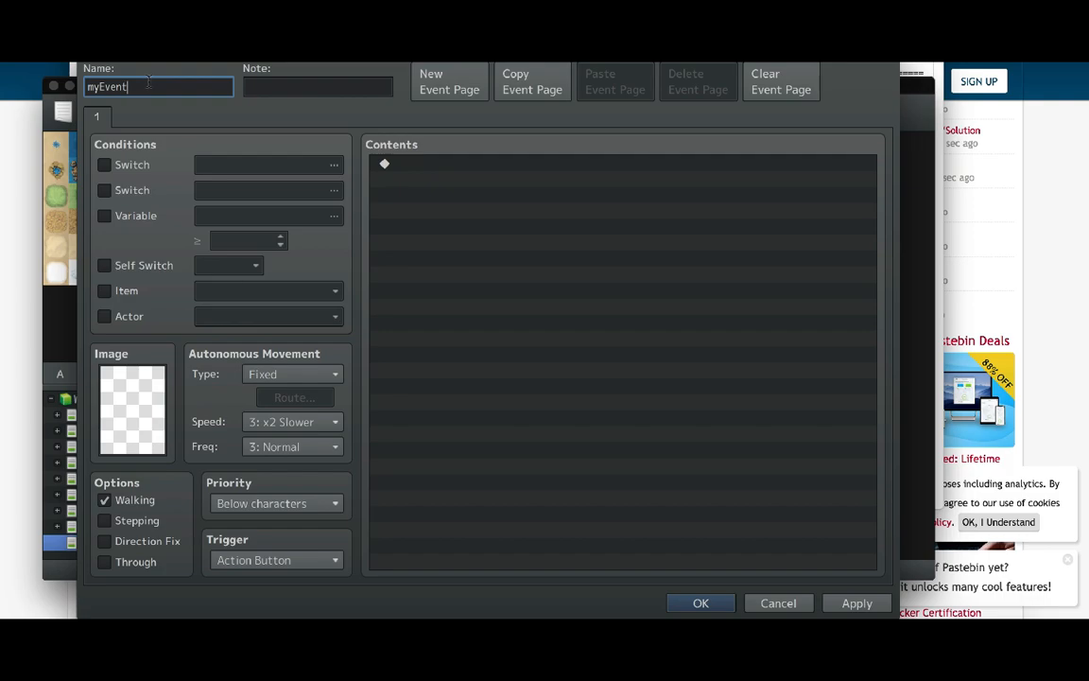
type("Sprite")
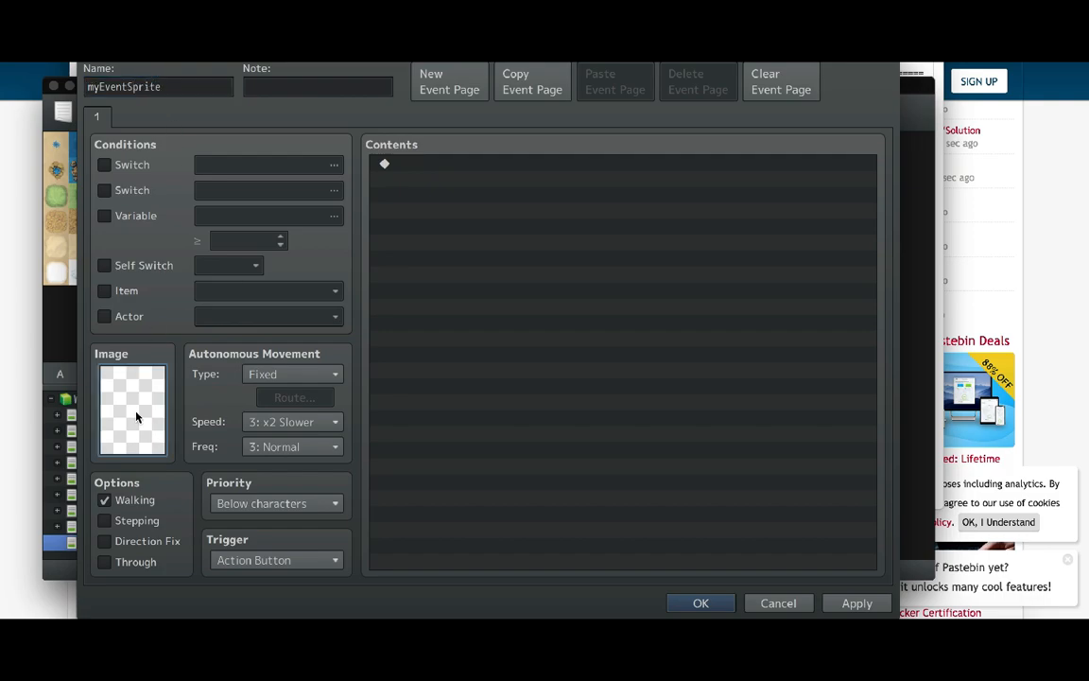
left_click(133, 411)
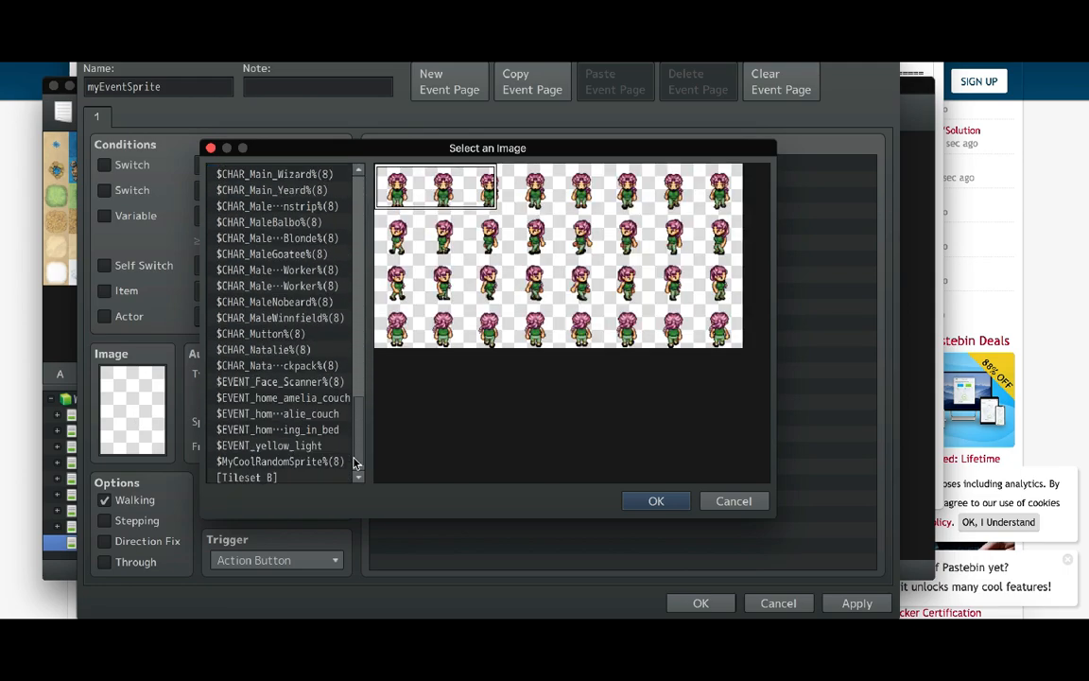
Step: Preview characters on $MyCoolRandomSprite%(8), then confirm the top-left green-haired one
left_click(279, 444)
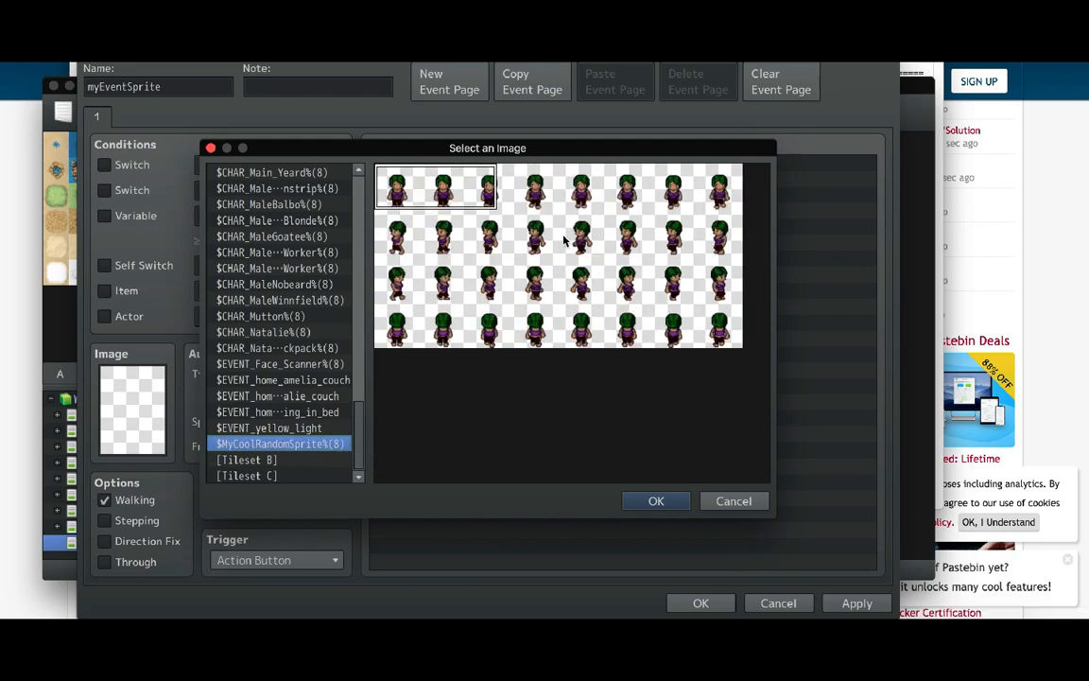
left_click(680, 185)
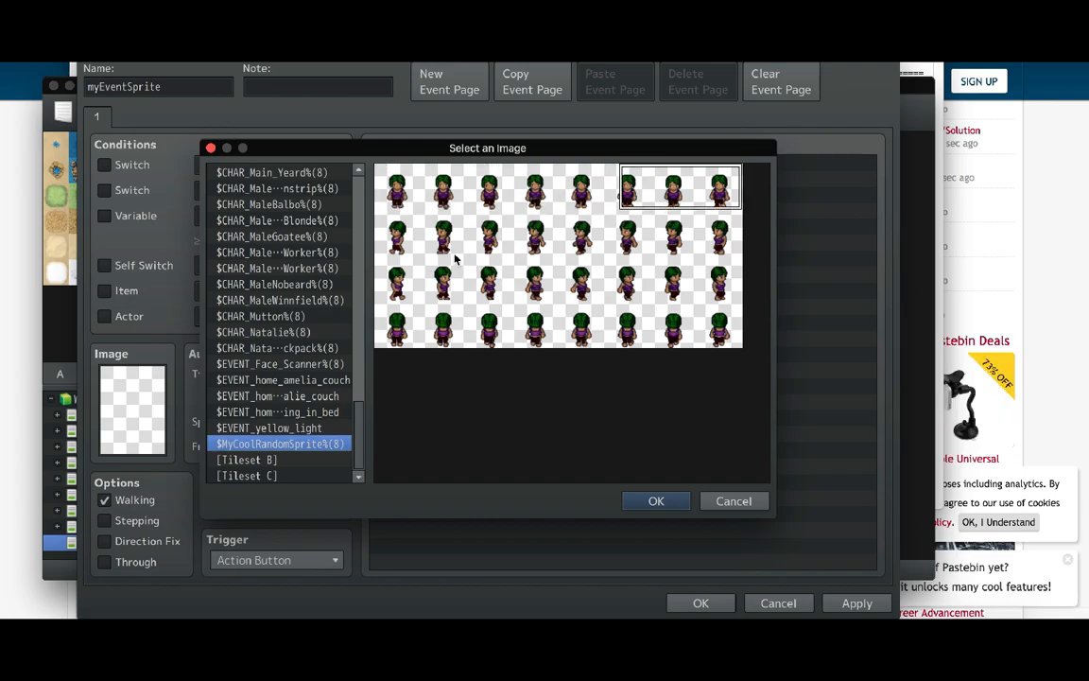
left_click(679, 233)
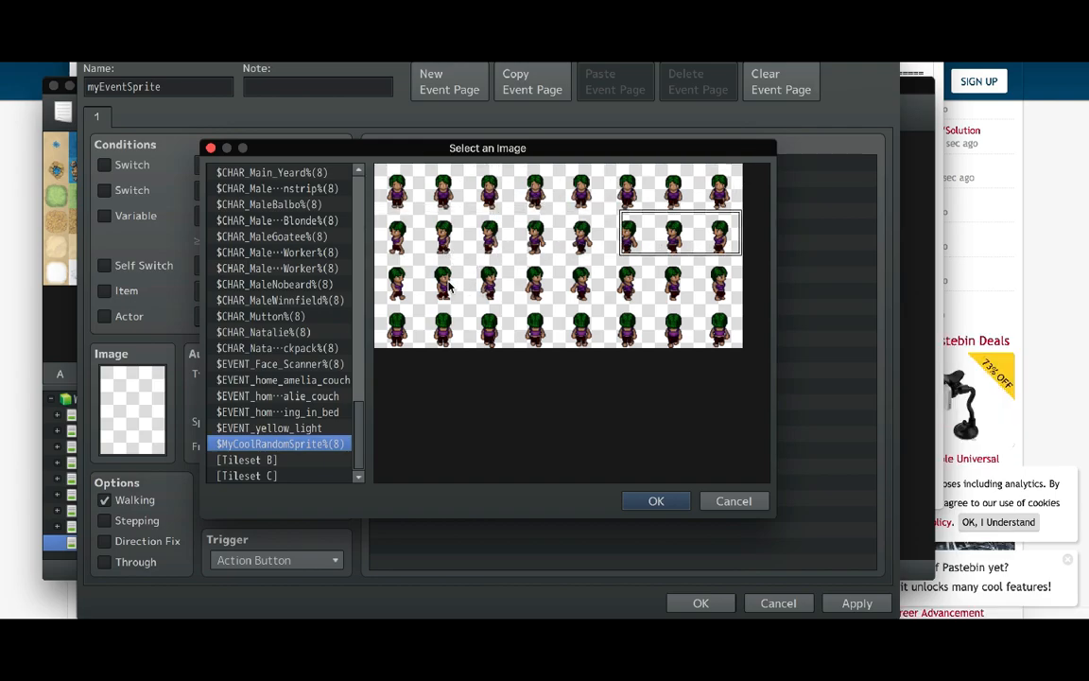
left_click(435, 325)
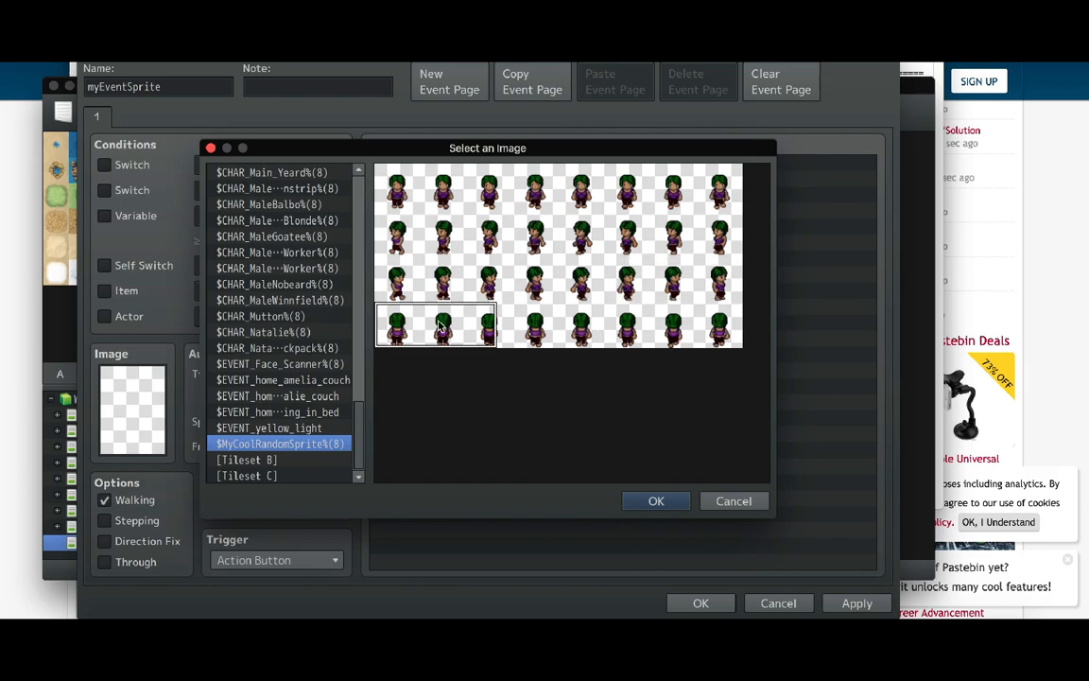
left_click(679, 325)
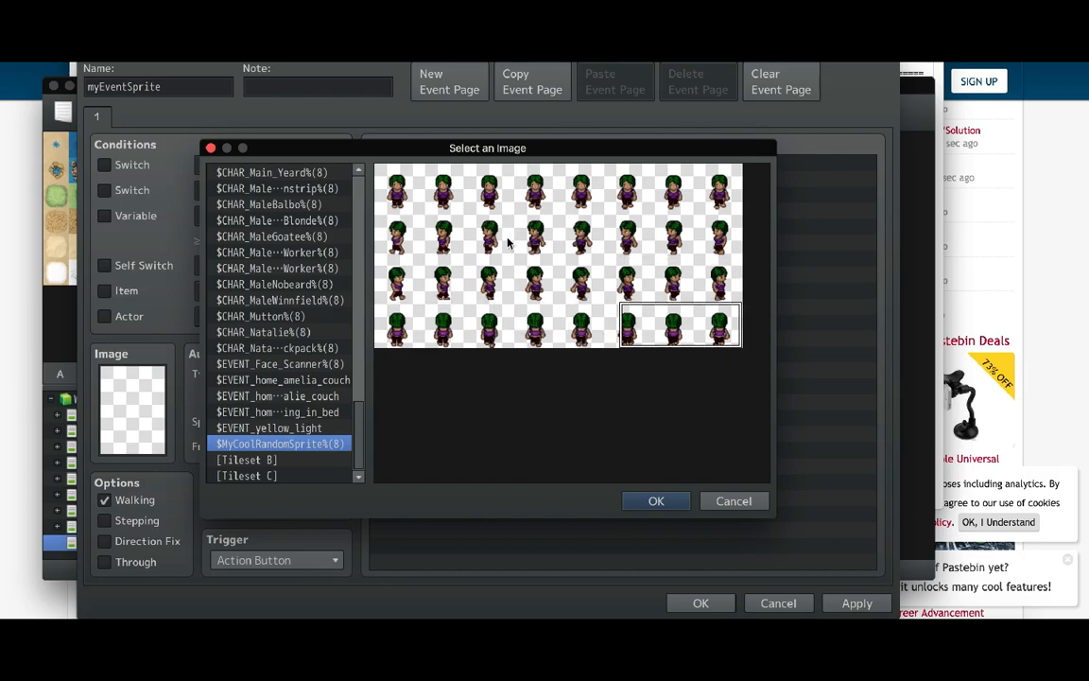
left_click(430, 199)
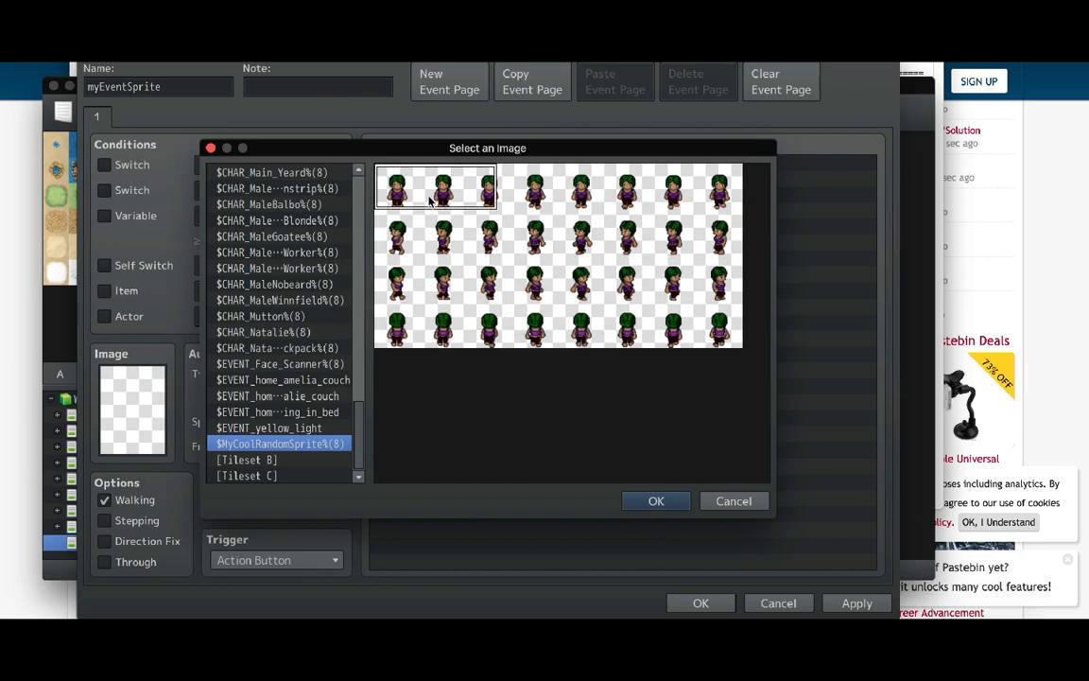
mouse_move(487, 200)
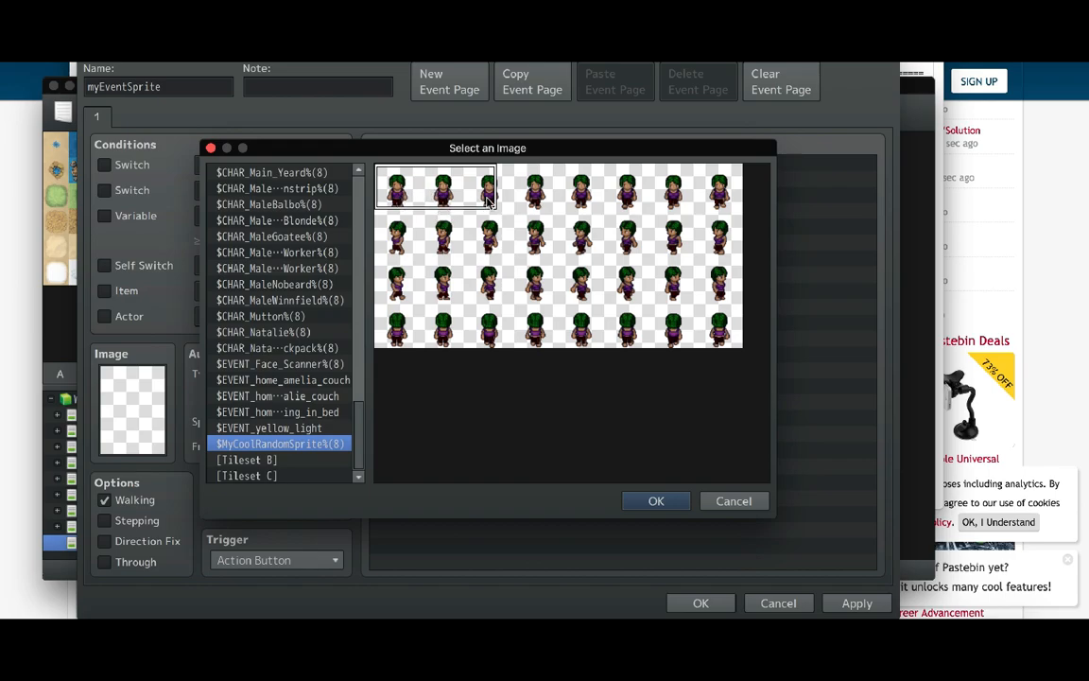
mouse_move(469, 202)
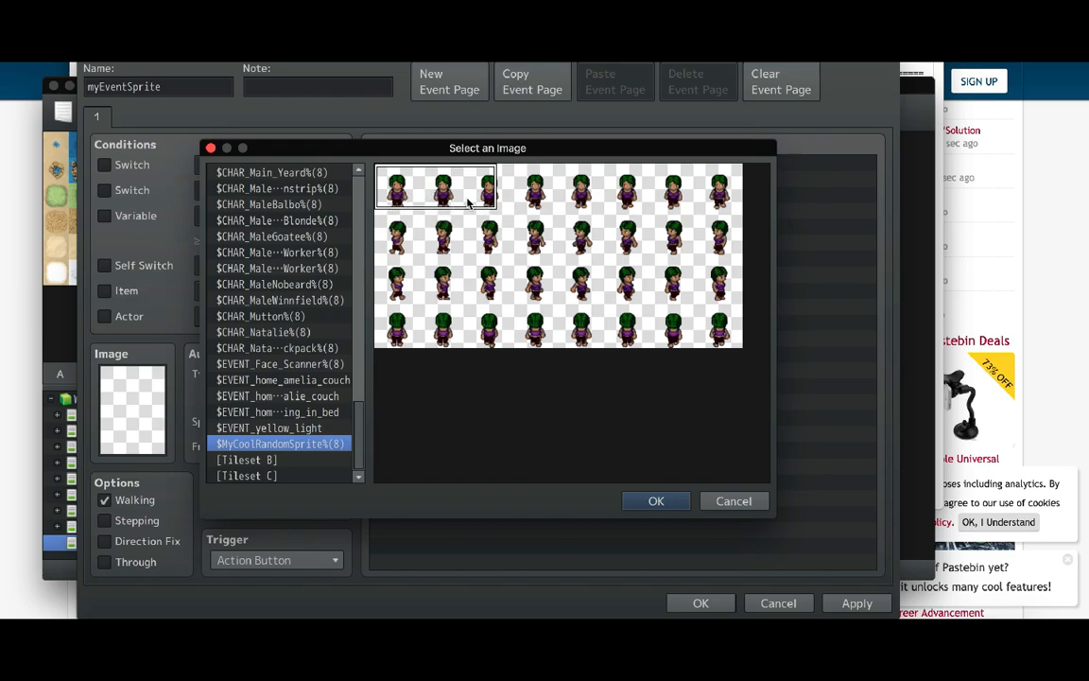
mouse_move(637, 459)
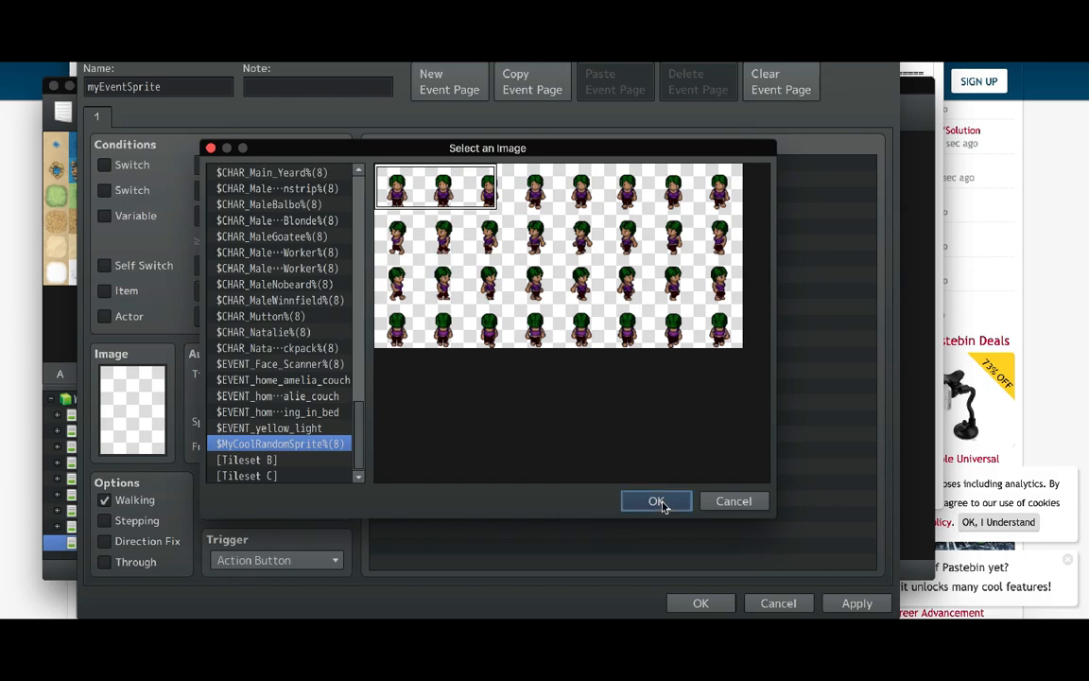
left_click(656, 501)
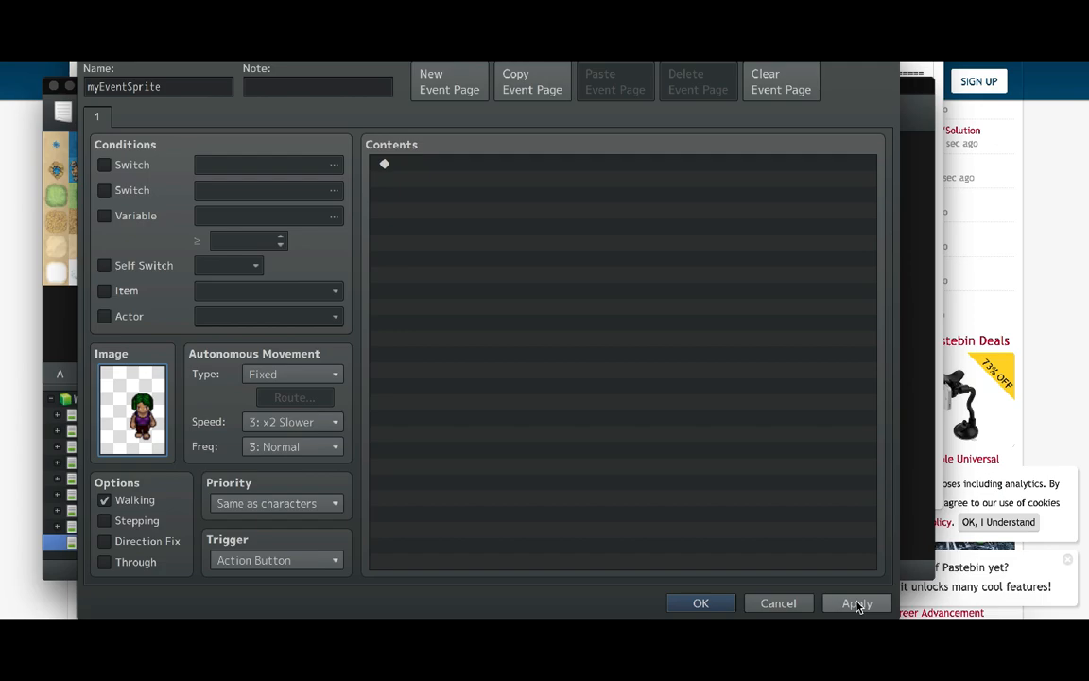
Step: Apply the myEventSprite event settings so it is saved on the SpriteTest map
left_click(293, 373)
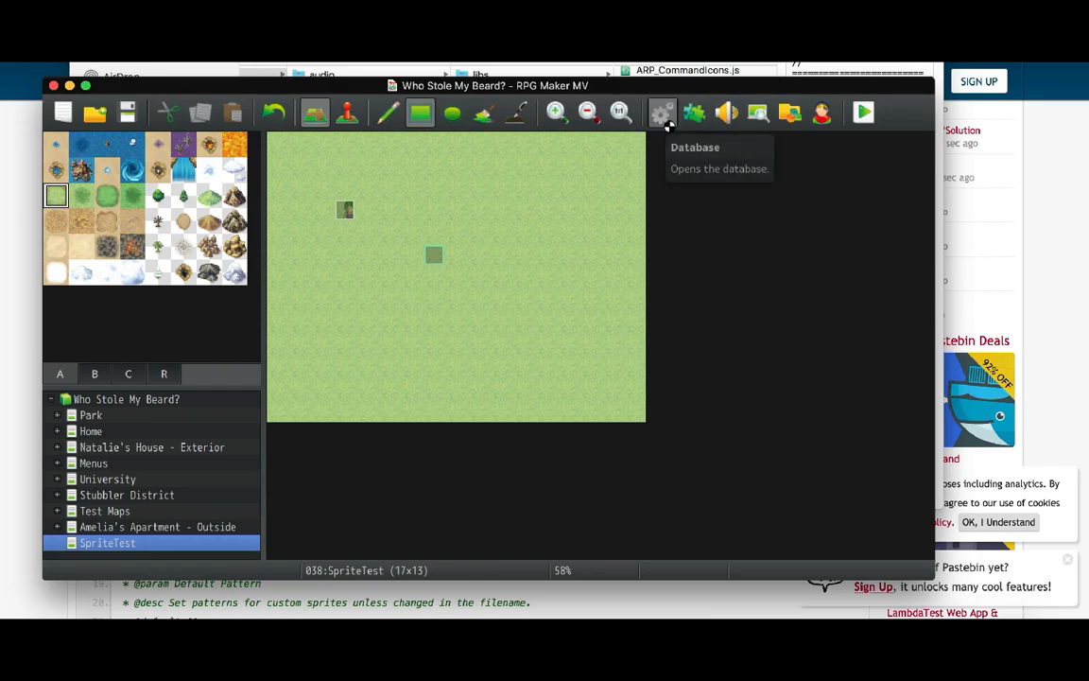
Step: In the Database Actors list, pick 0001 You and select the $MyCoolRandomSprite%(8) sheet
left_click(662, 112)
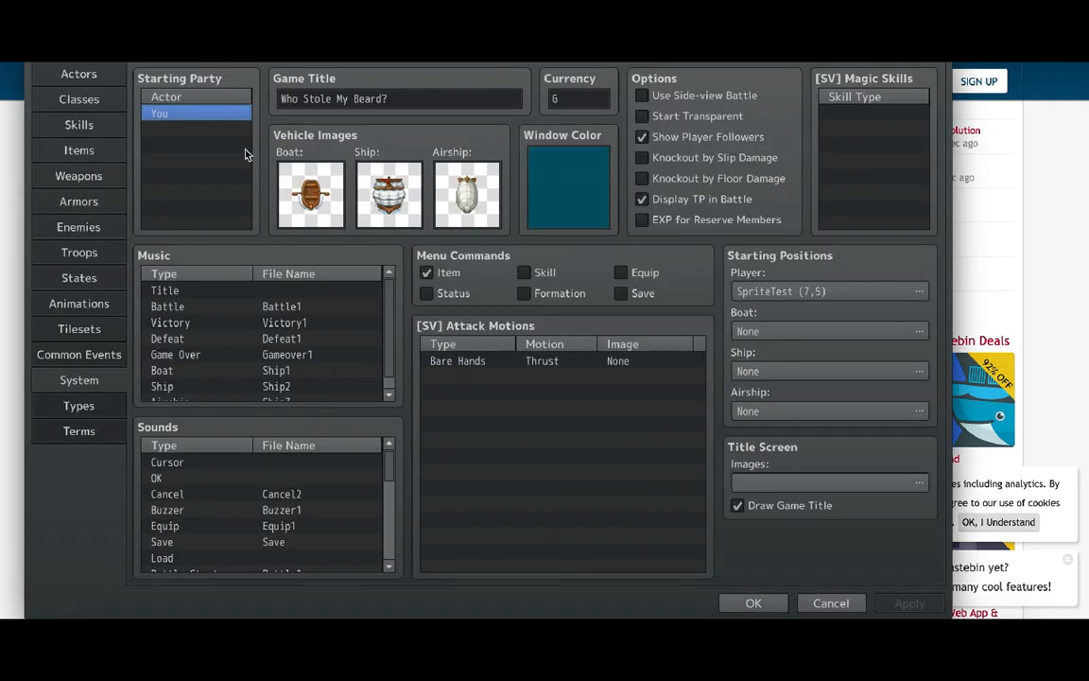
left_click(78, 73)
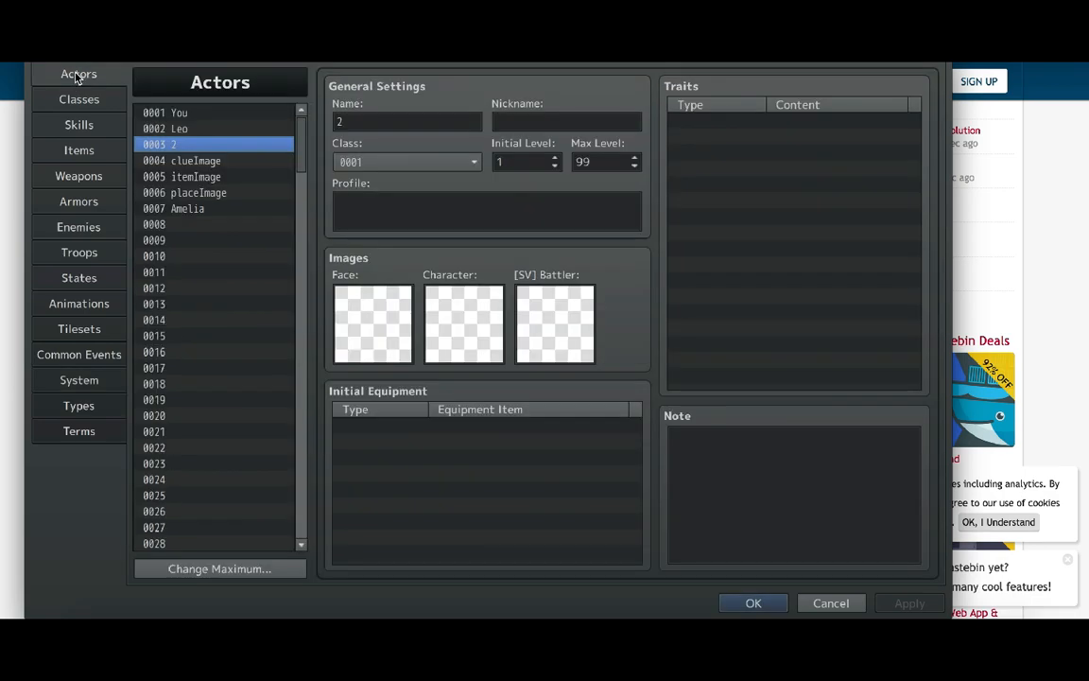
left_click(179, 113)
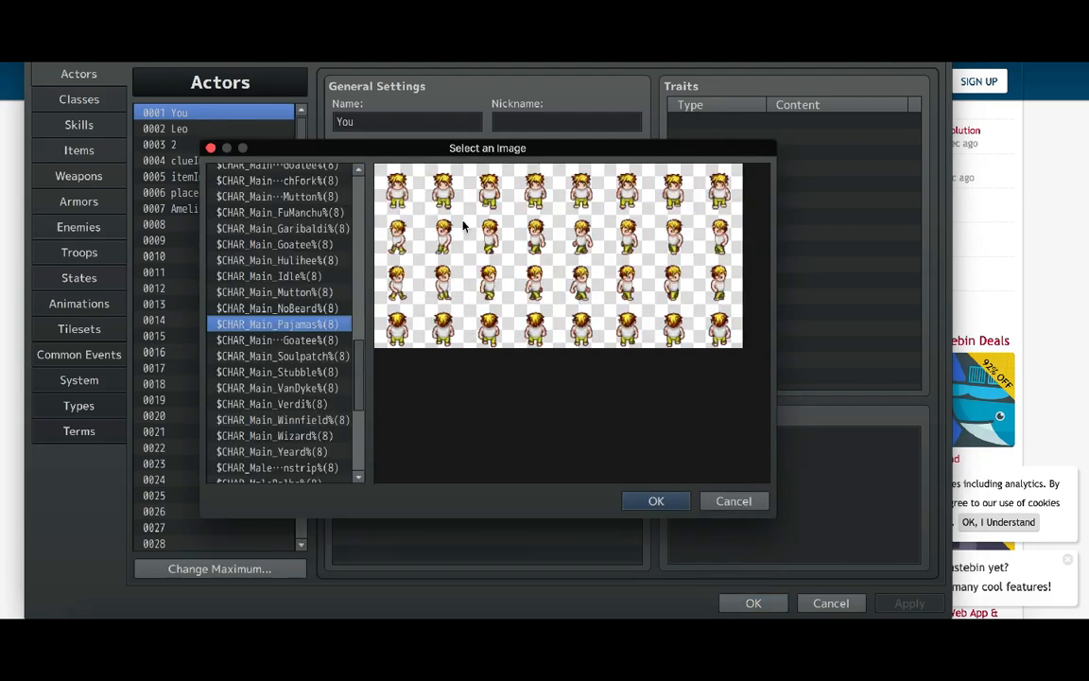
mouse_move(722, 306)
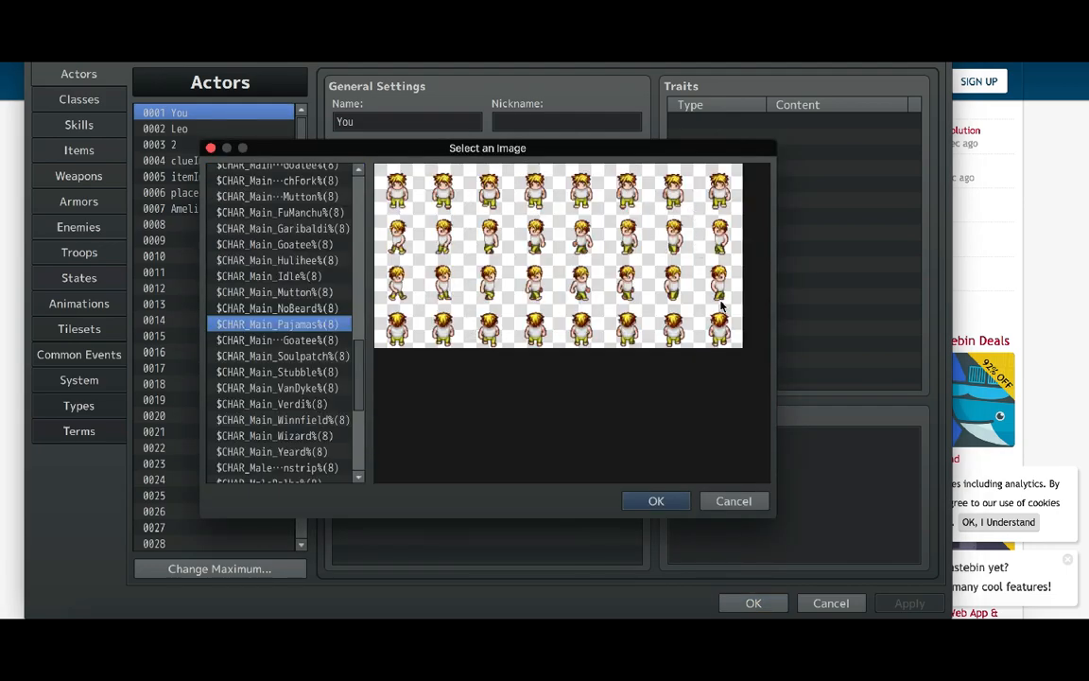
scroll("down", 3)
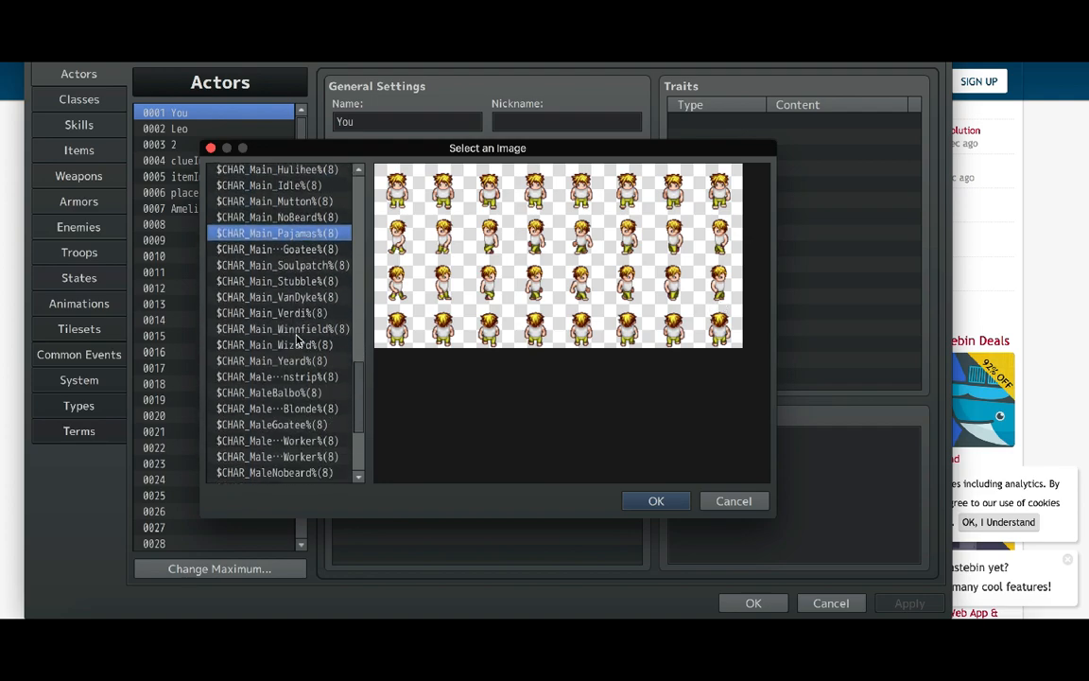
scroll("down", 3)
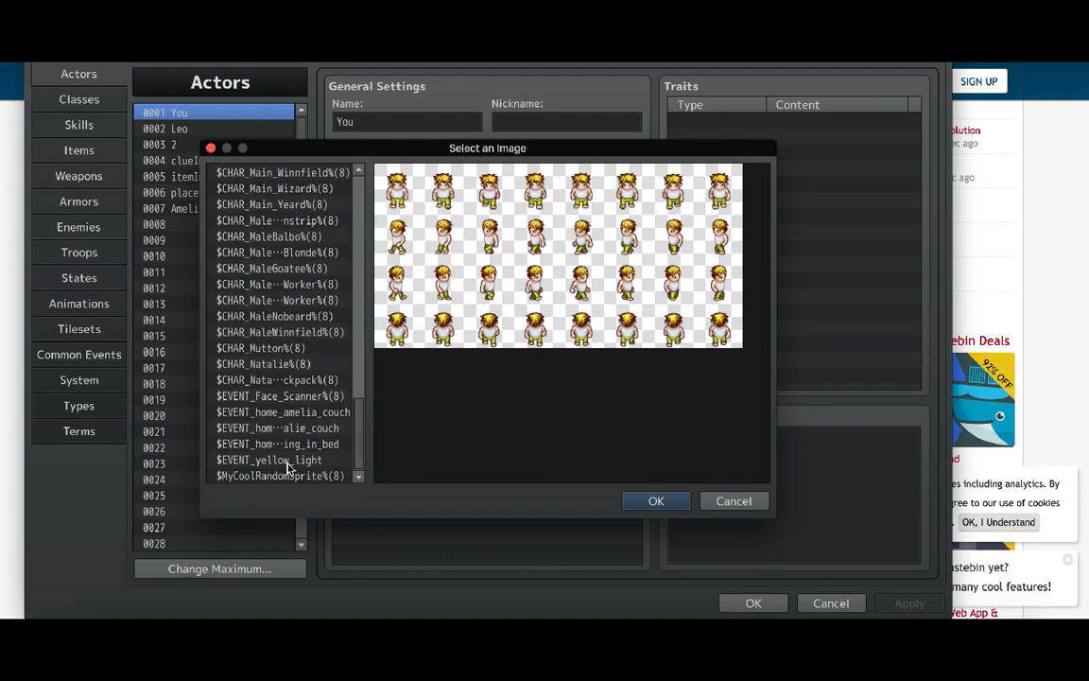
left_click(280, 475)
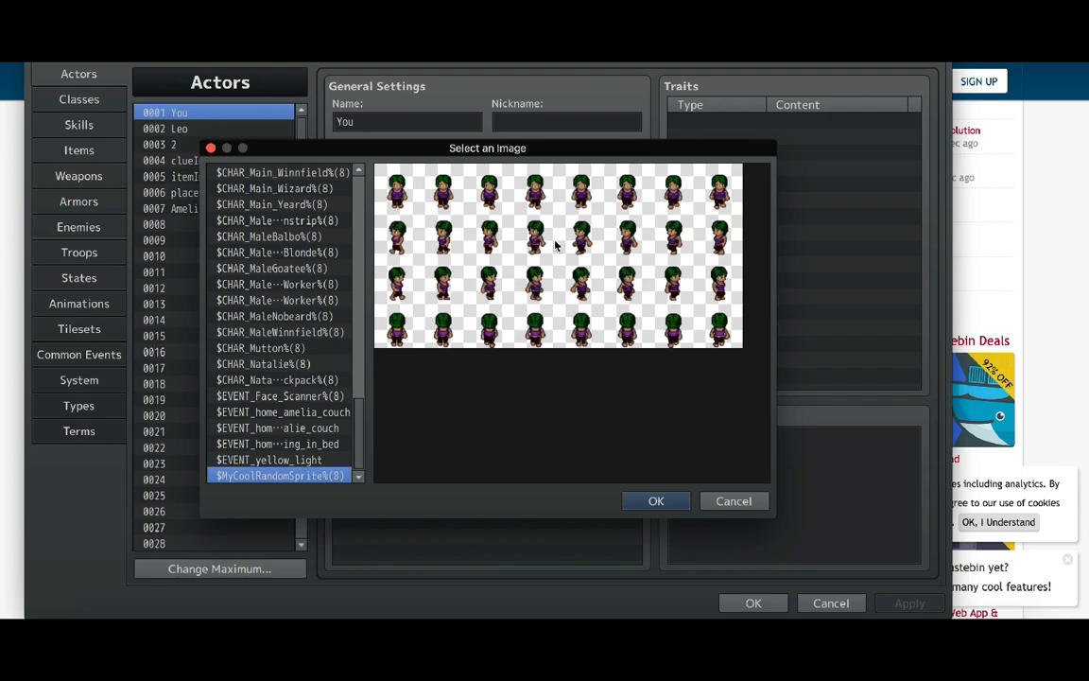